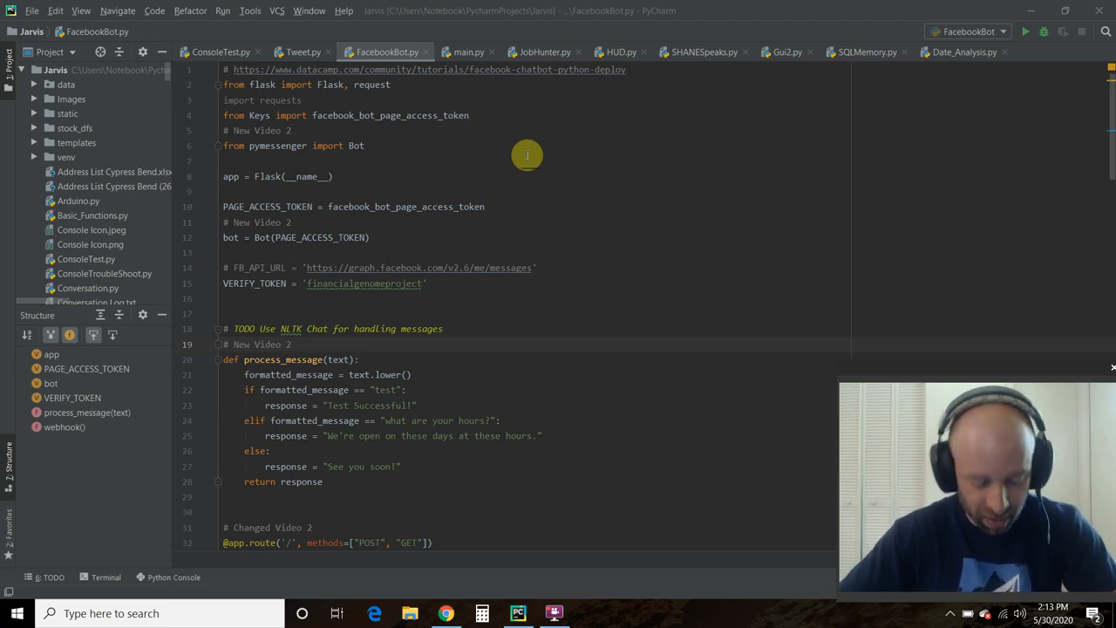
mouse_move(530, 160)
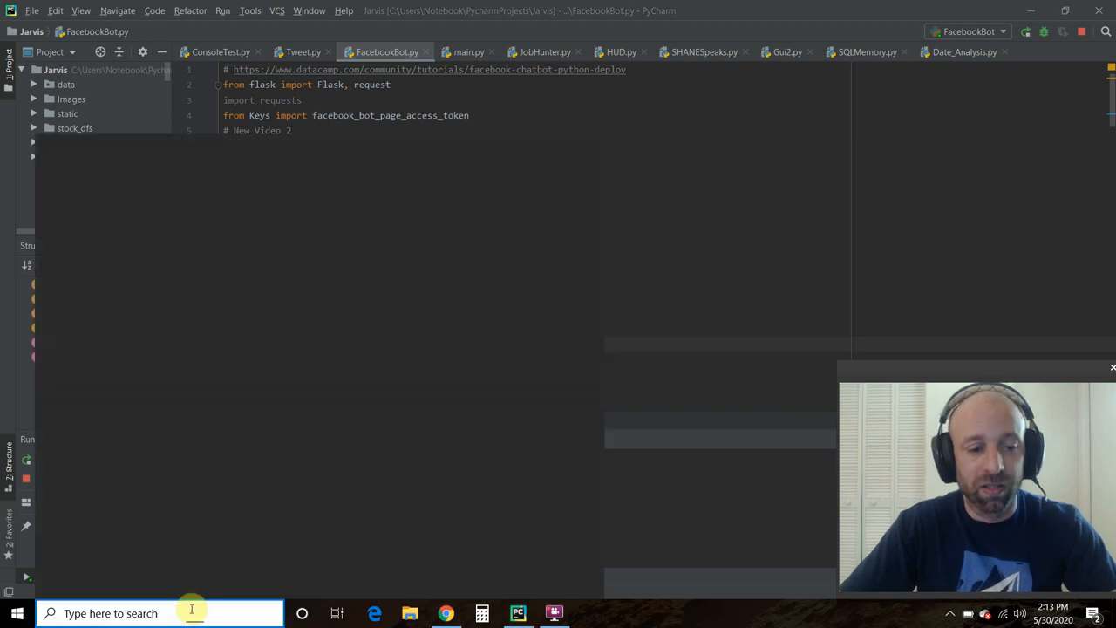
Find ngrok.exe via Windows Search, show it in its Downloads folder and launch it.
text(ngrok)
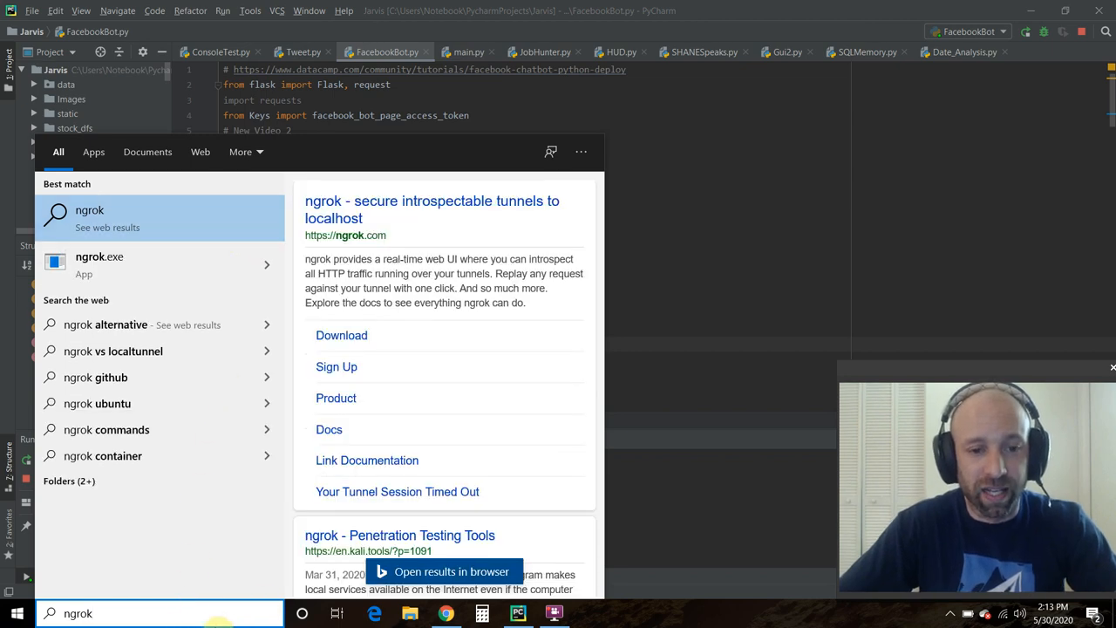
mouse_move(244, 265)
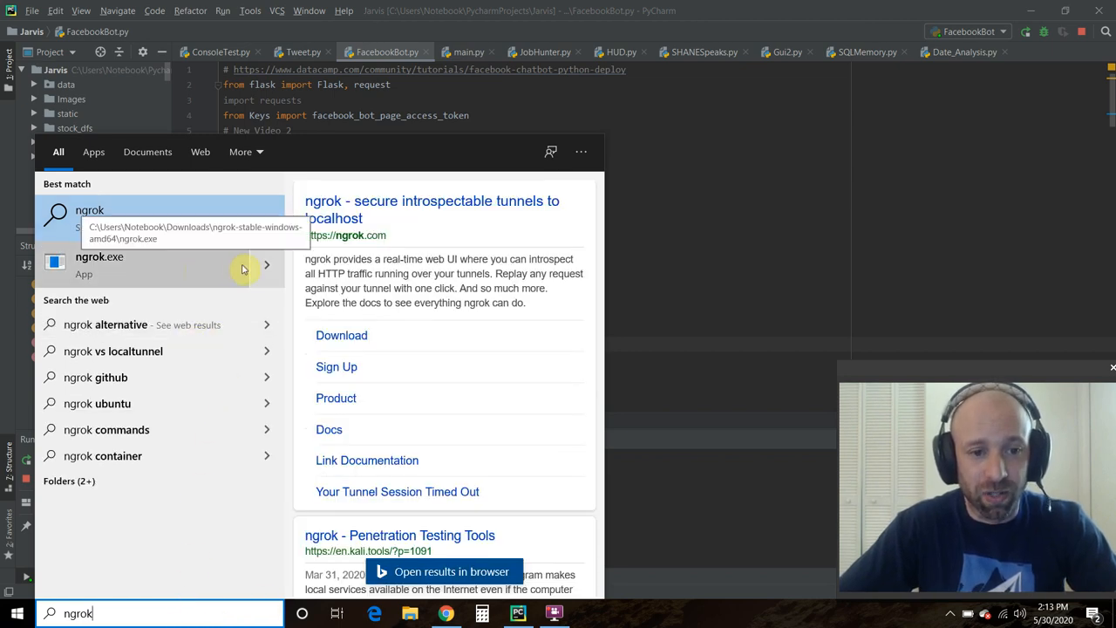
mouse_move(232, 276)
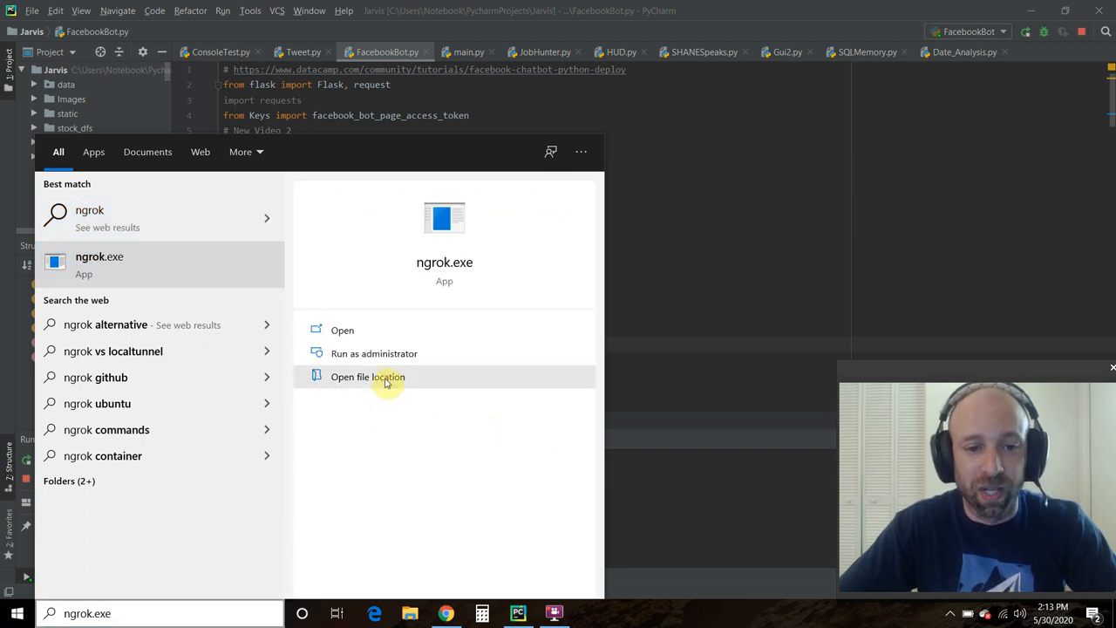
click(366, 376)
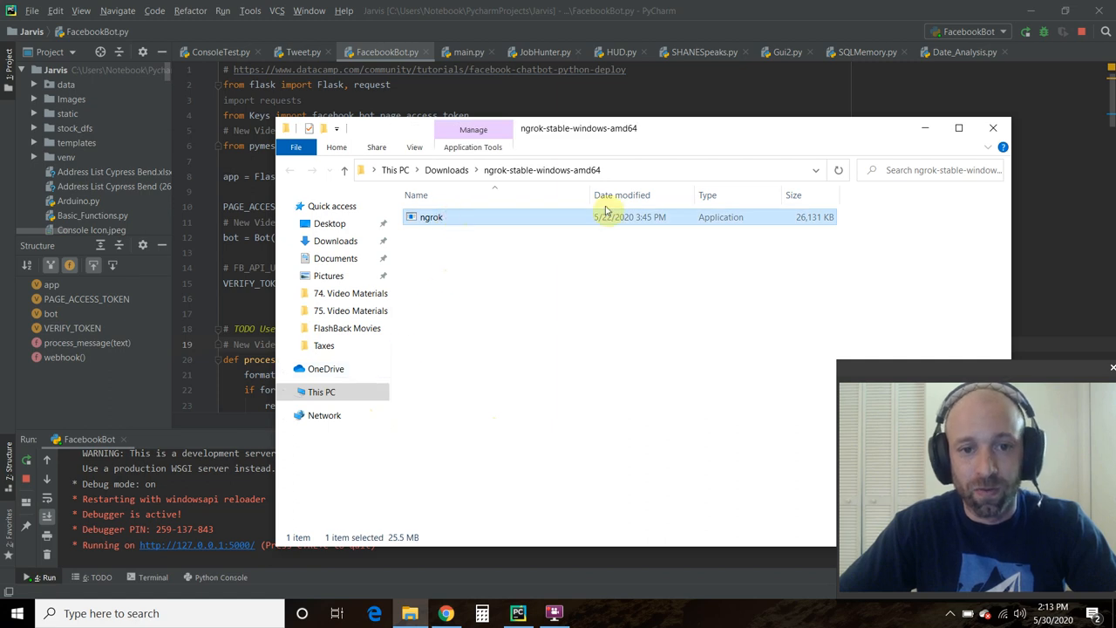
double_click(431, 216)
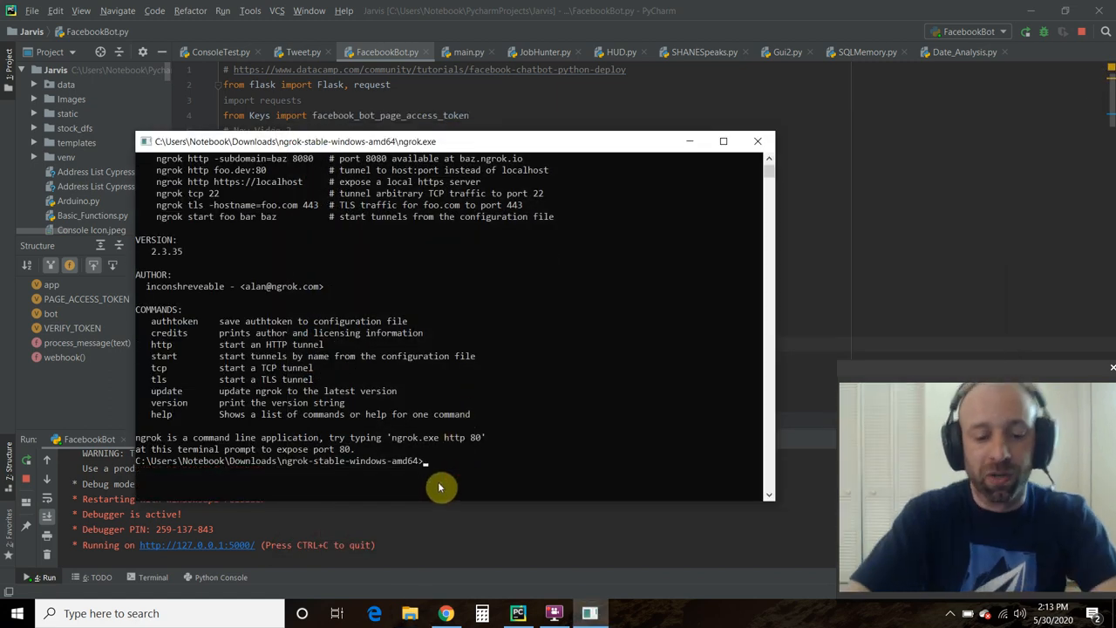
Start an ngrok HTTP tunnel to the local Flask server on port 5000.
text(ngrok.ex)
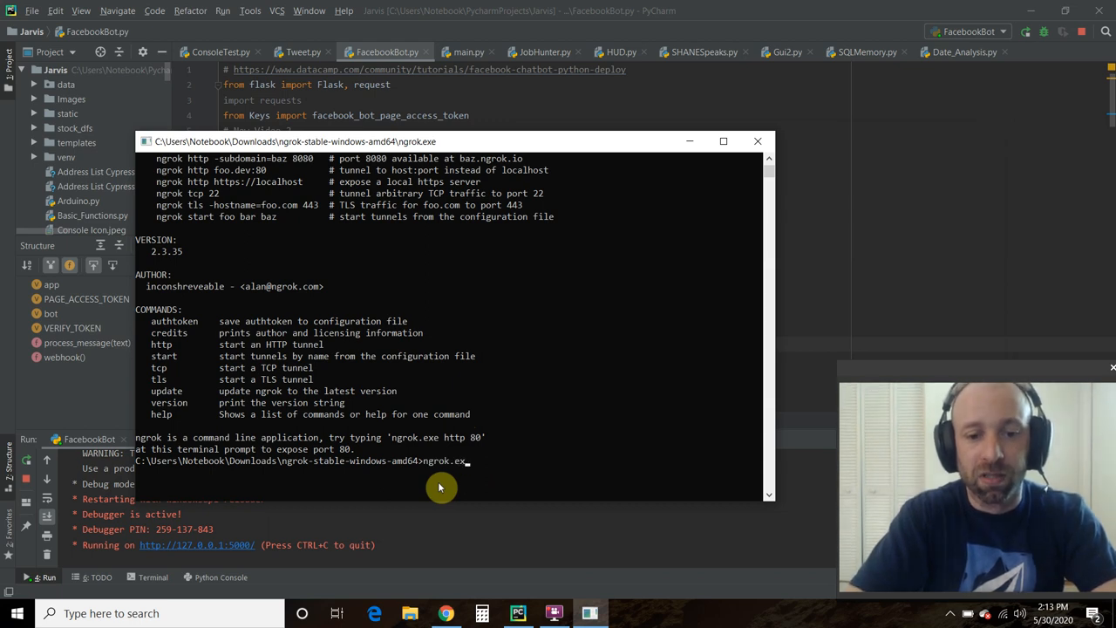
text(http 5)
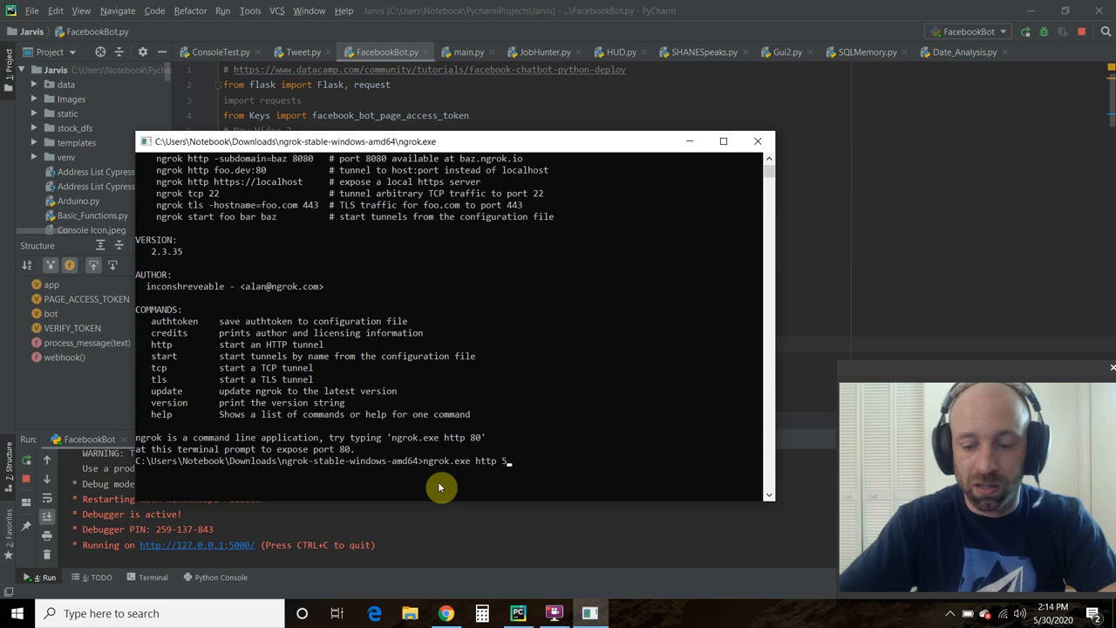
key(Return)
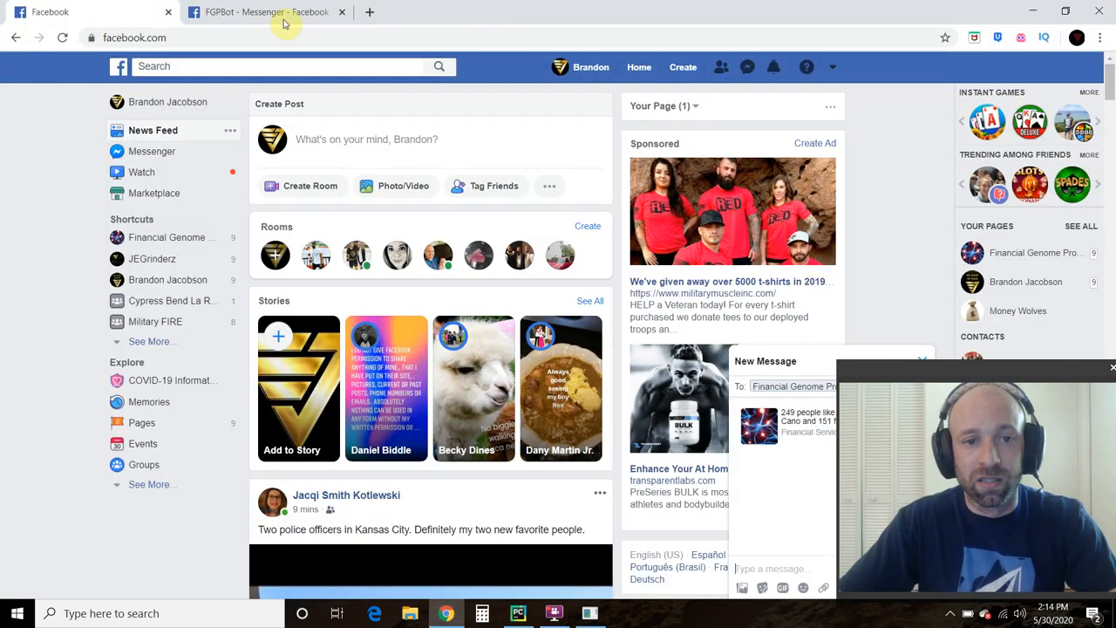
click(265, 11)
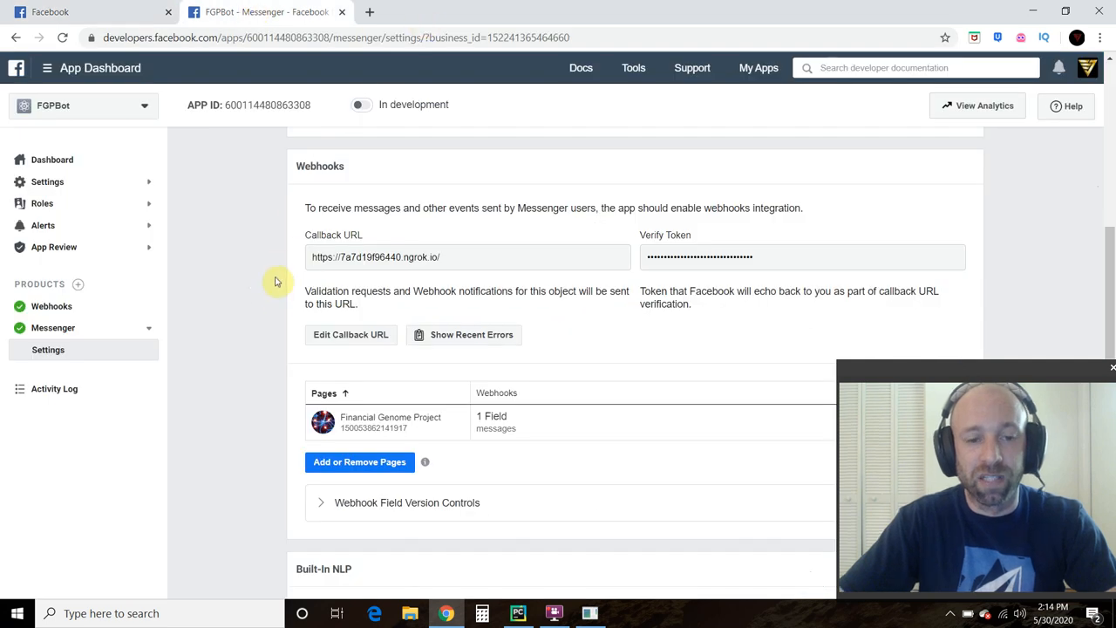
mouse_move(367, 340)
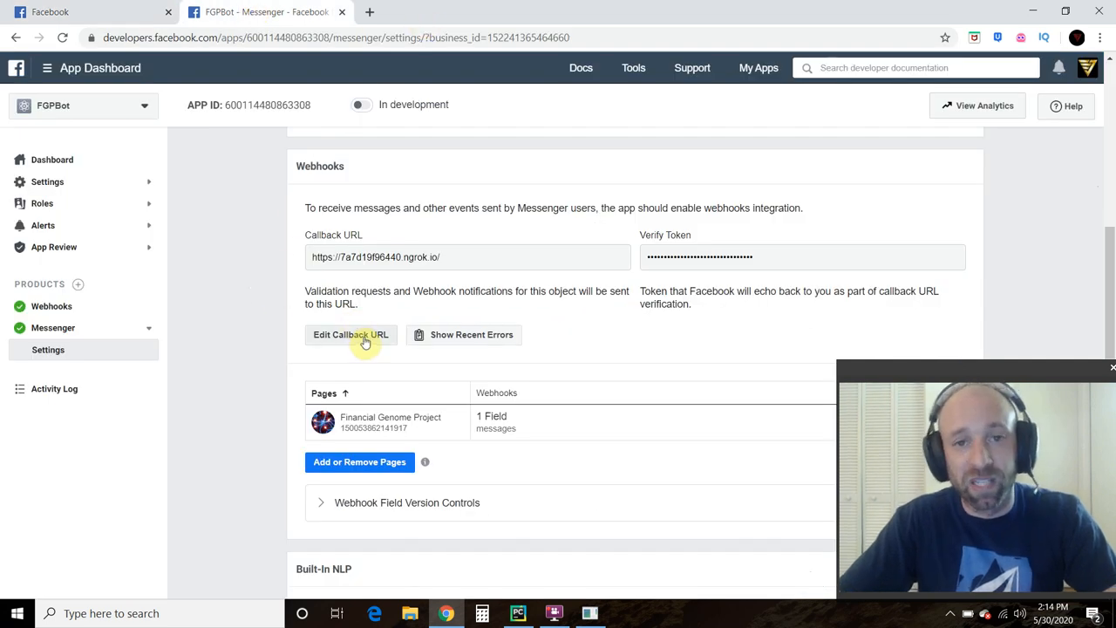
click(351, 334)
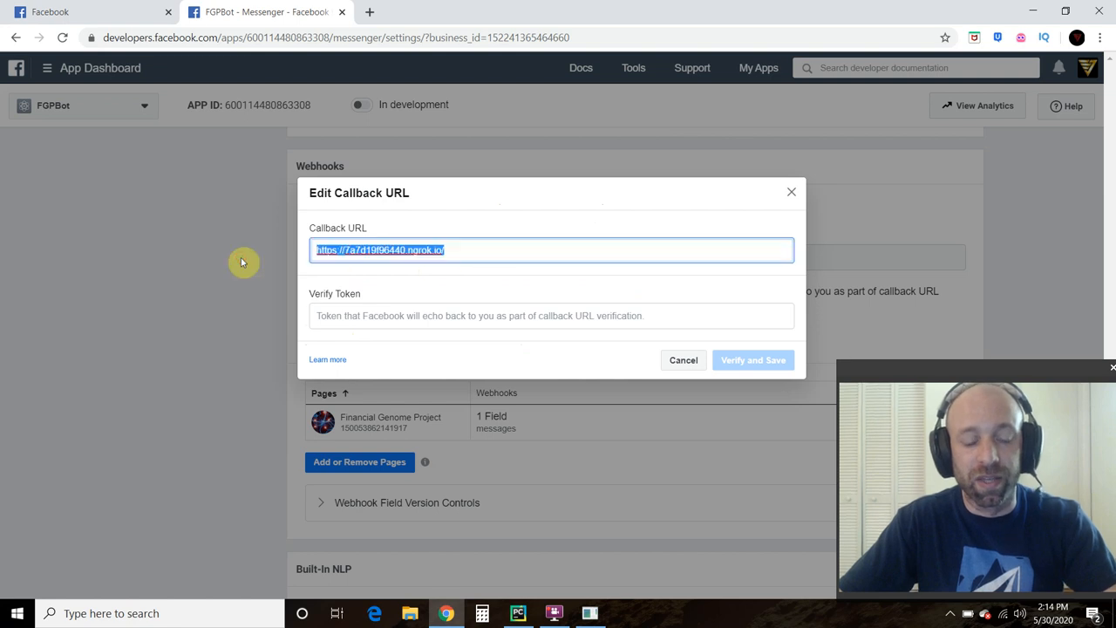
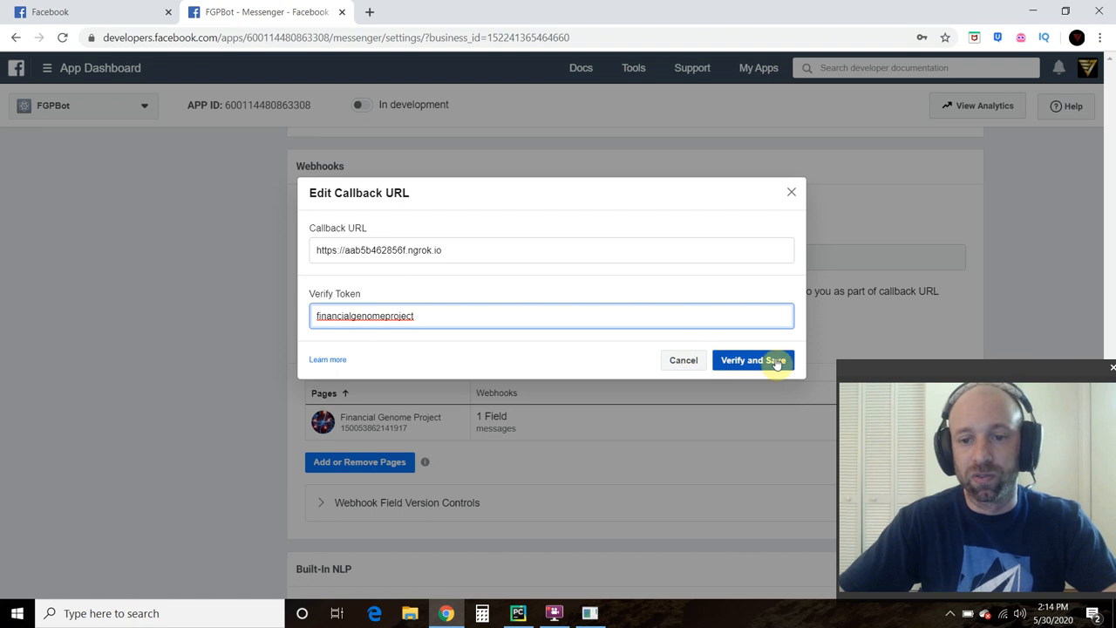
click(753, 360)
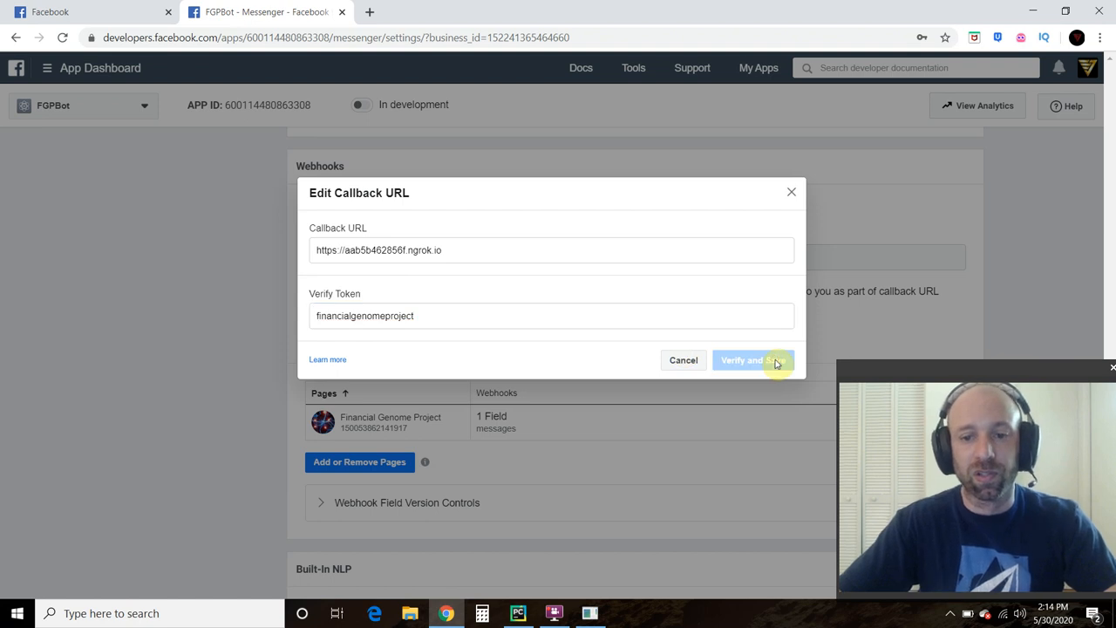
click(751, 359)
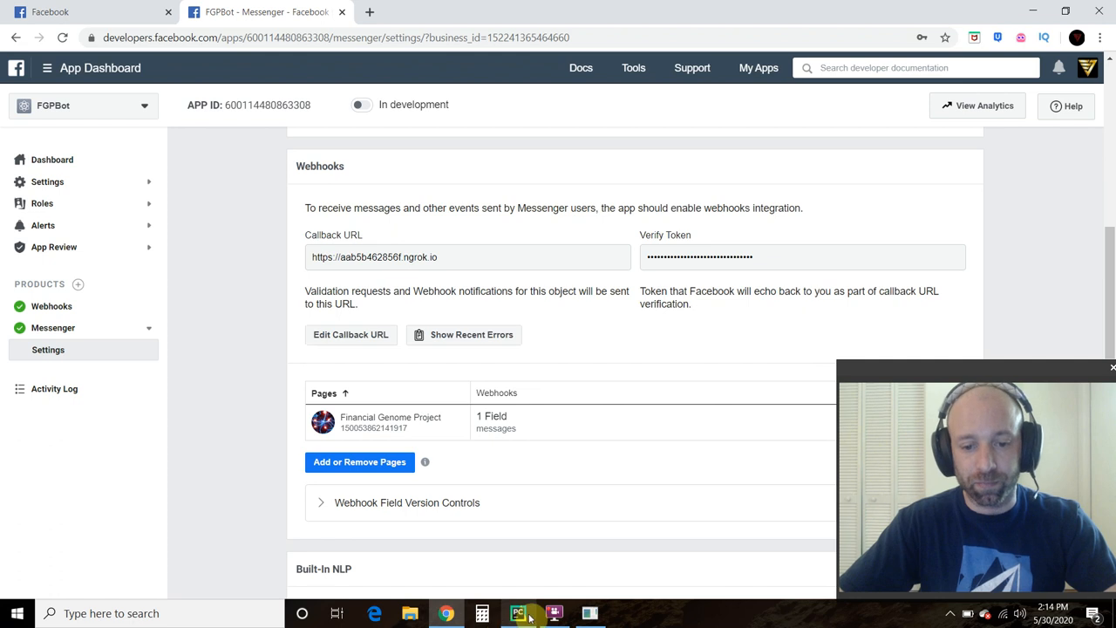
Confirm the webhook GET verification returned 200 in PyCharm's run log, then return to Facebook.
click(518, 614)
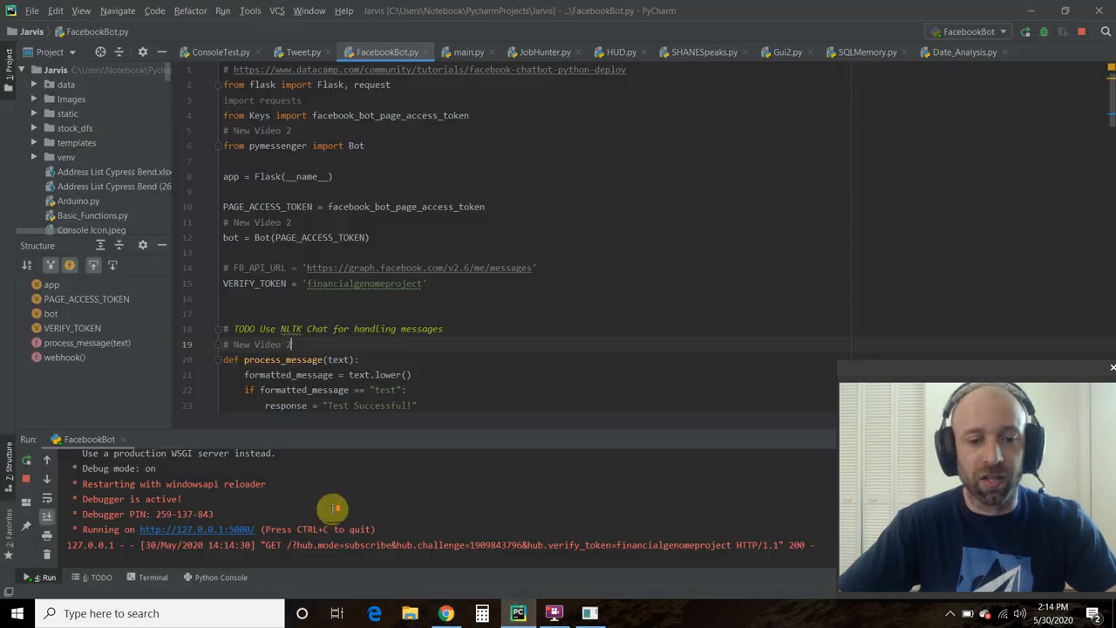
mouse_move(1020, 201)
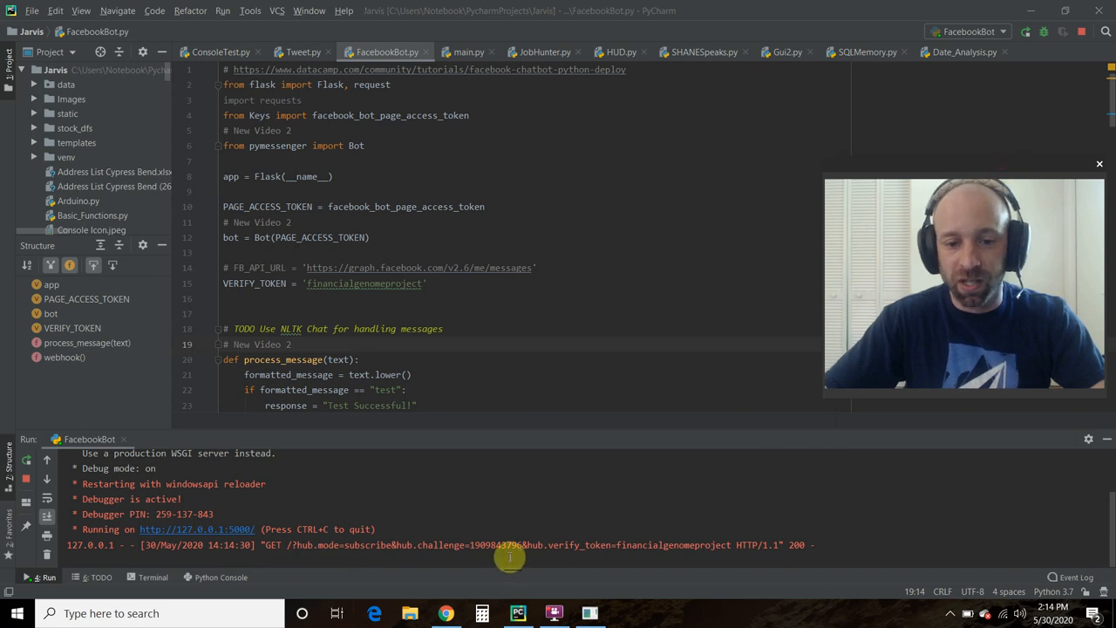
mouse_move(572, 544)
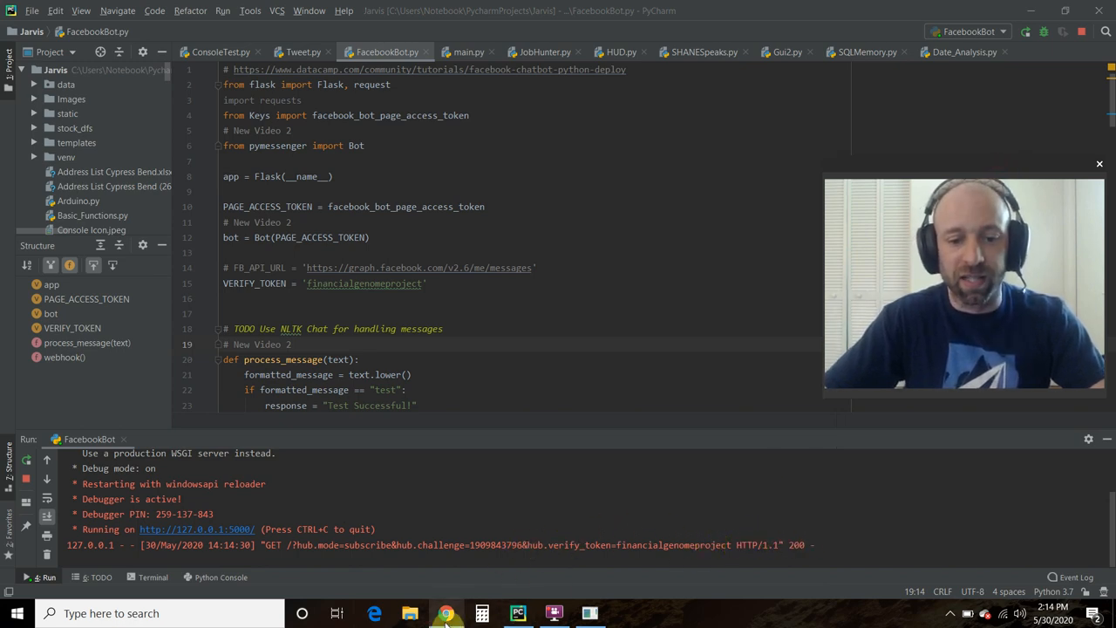
click(446, 614)
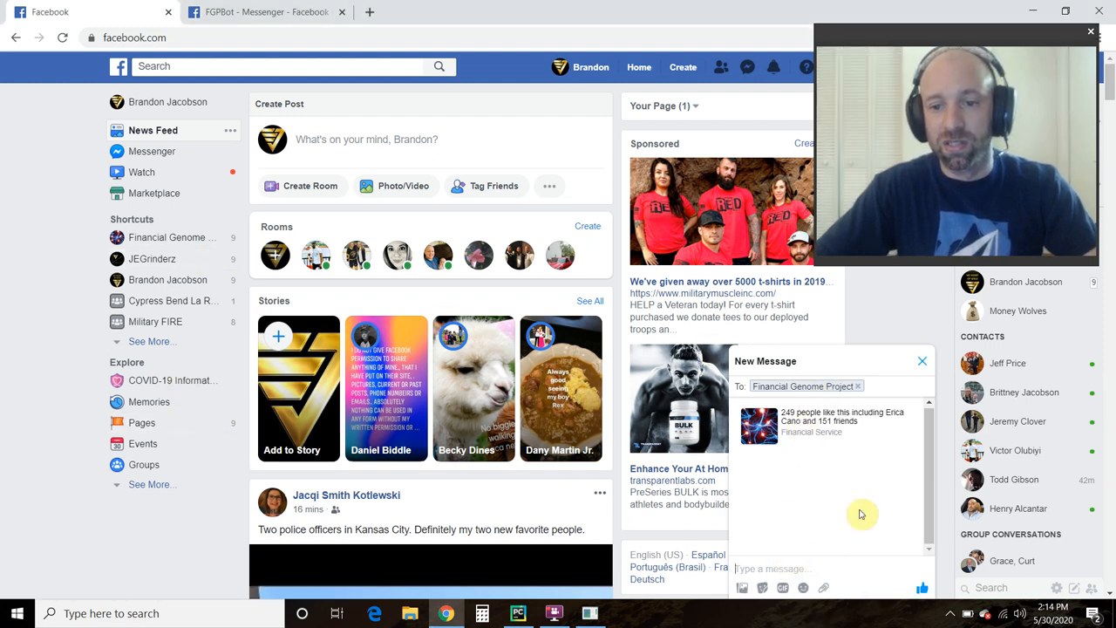
mouse_move(853, 390)
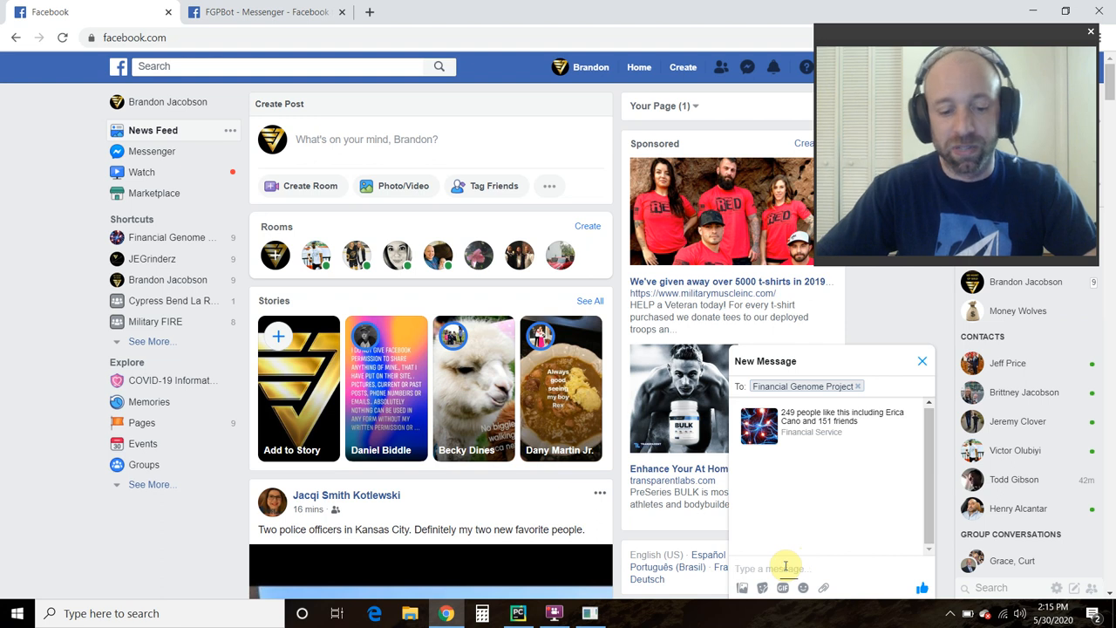
Message the bot 'test', 'what are your hours?' and 'great see you then', check its replies, and close the chat.
text(test)
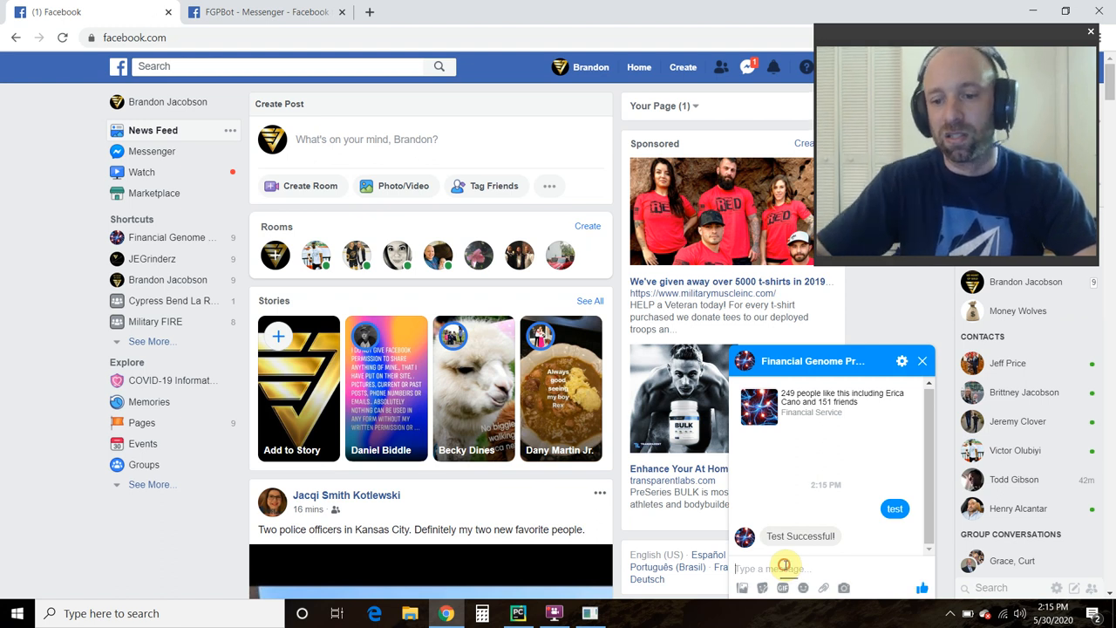
text(what are)
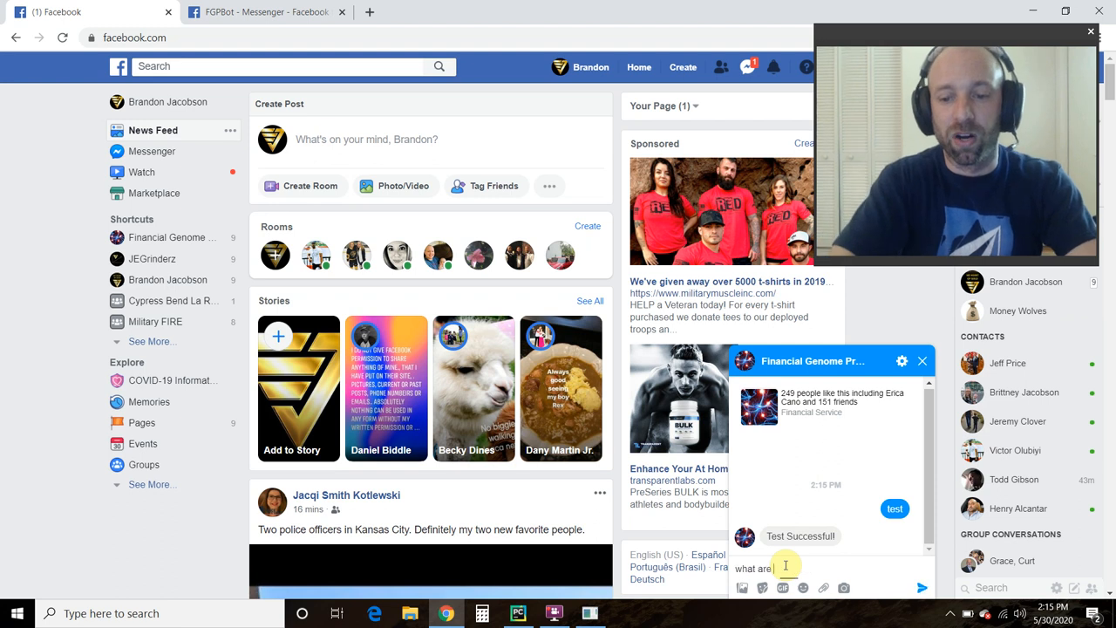
text(your hours?)
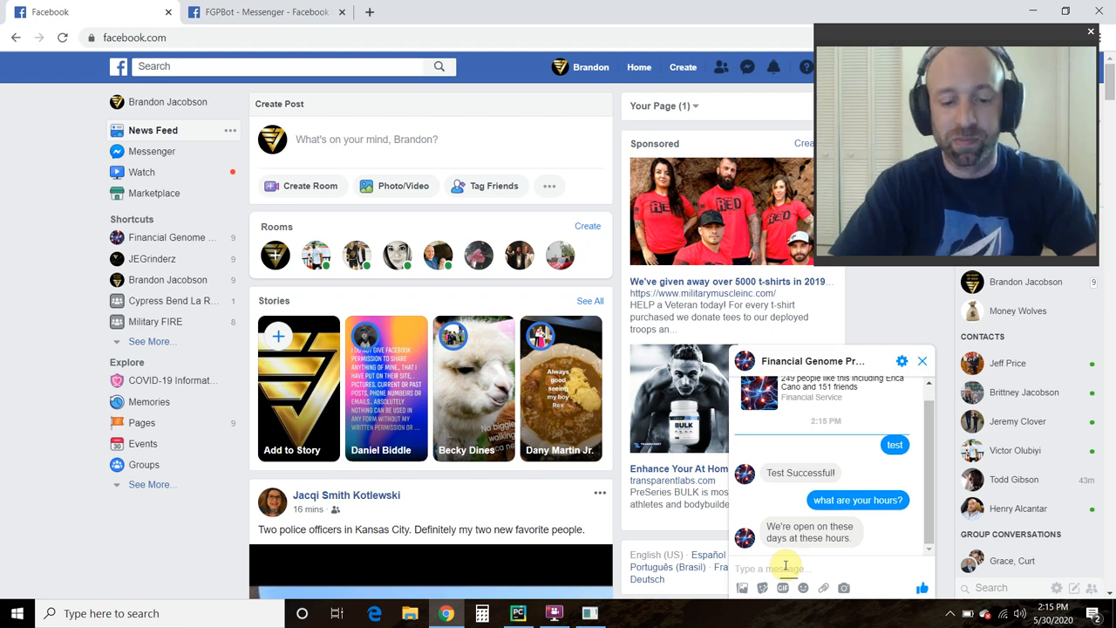
text(great)
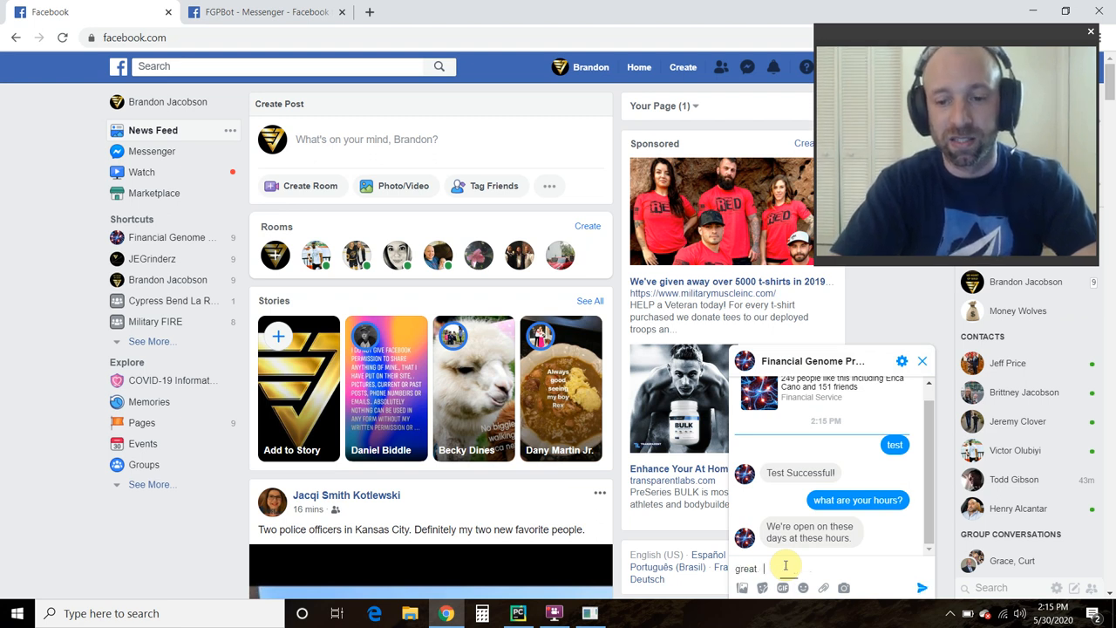
text(see you then)
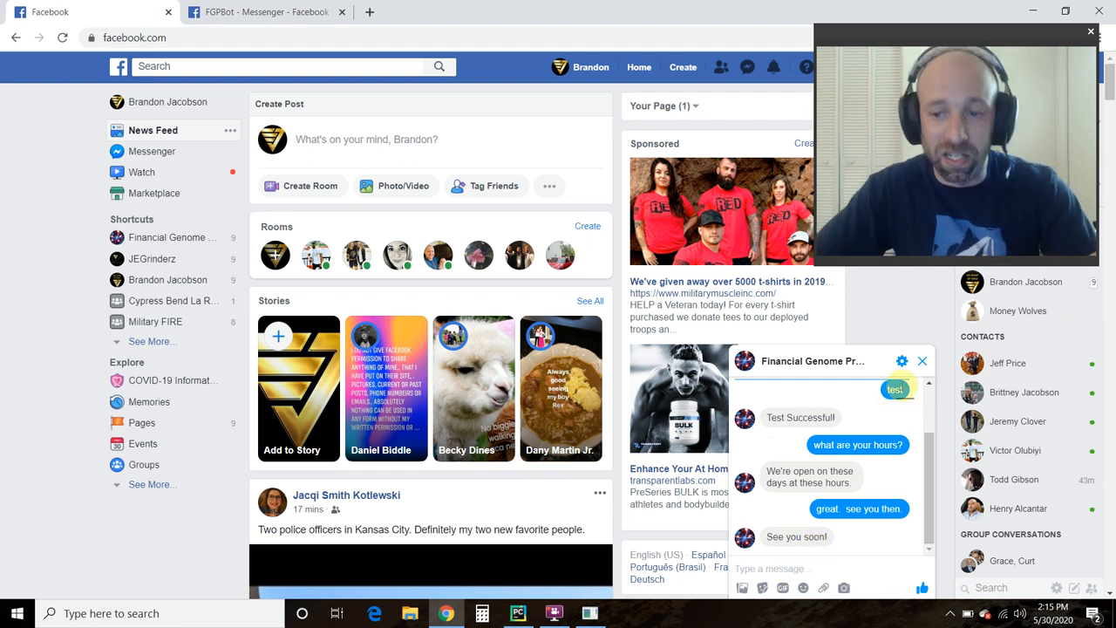
click(921, 359)
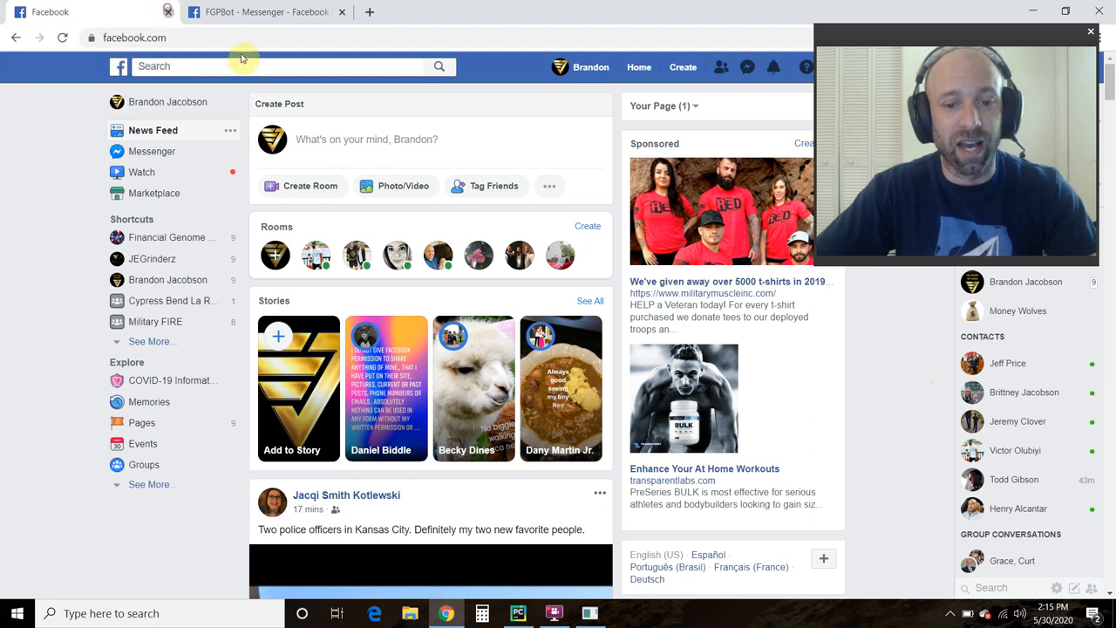
Check the ngrok console forwarding to localhost:5000, then return to PyCharm's run log.
click(253, 10)
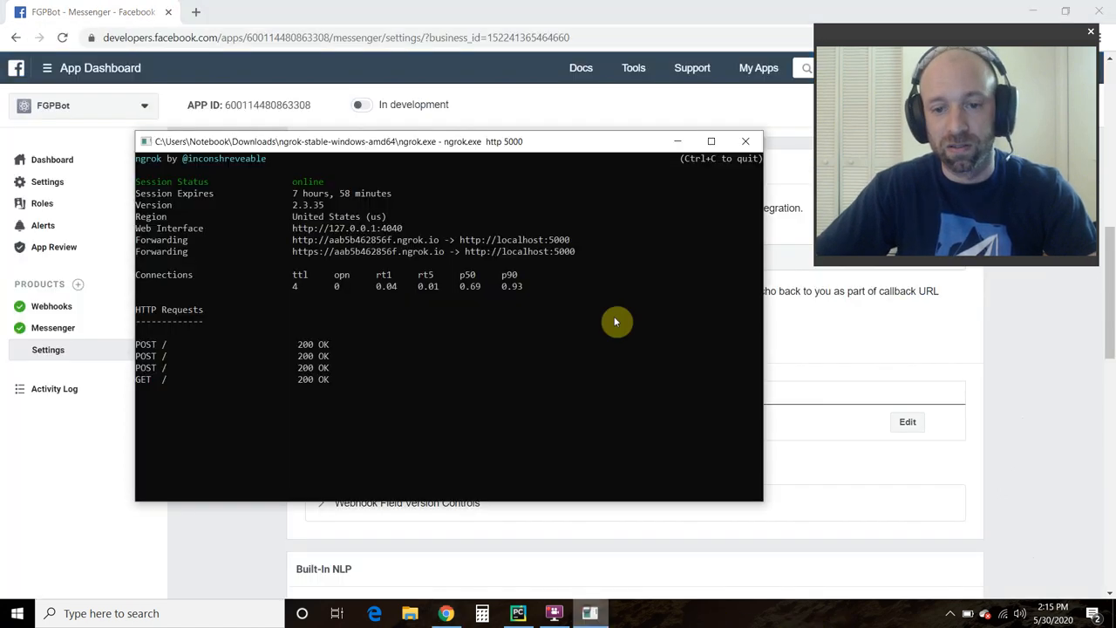
mouse_move(652, 220)
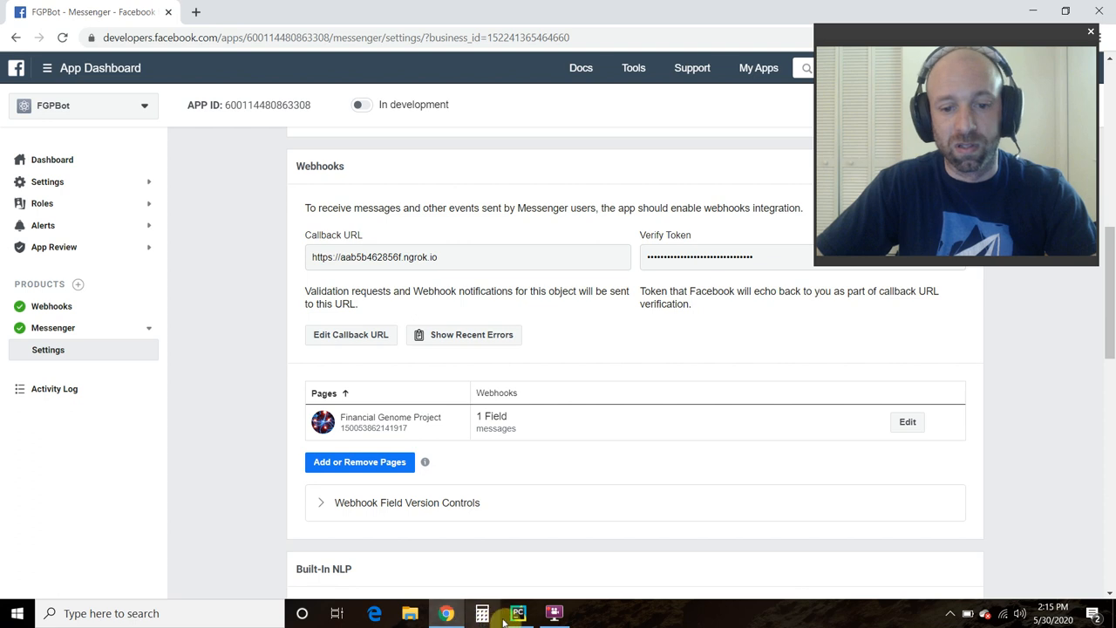
click(518, 613)
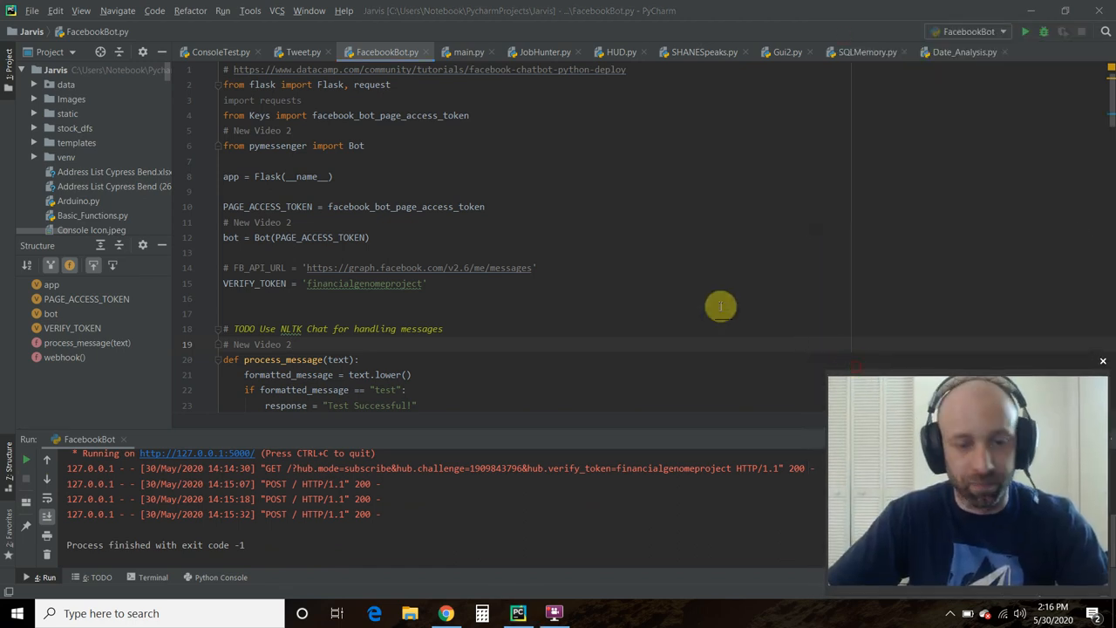
mouse_move(641, 155)
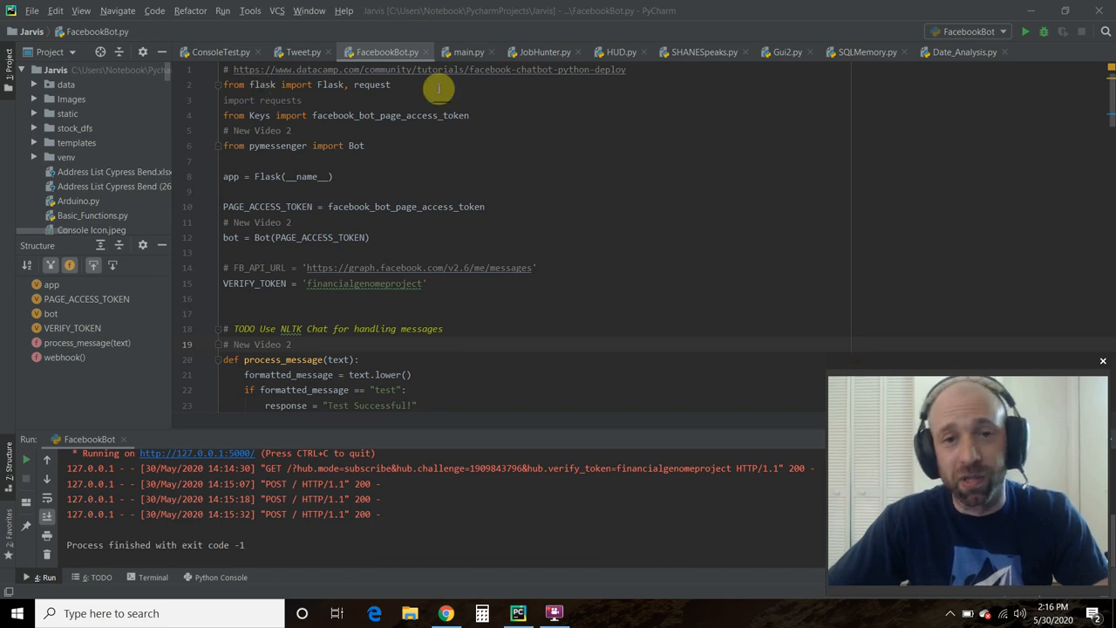
mouse_move(282, 122)
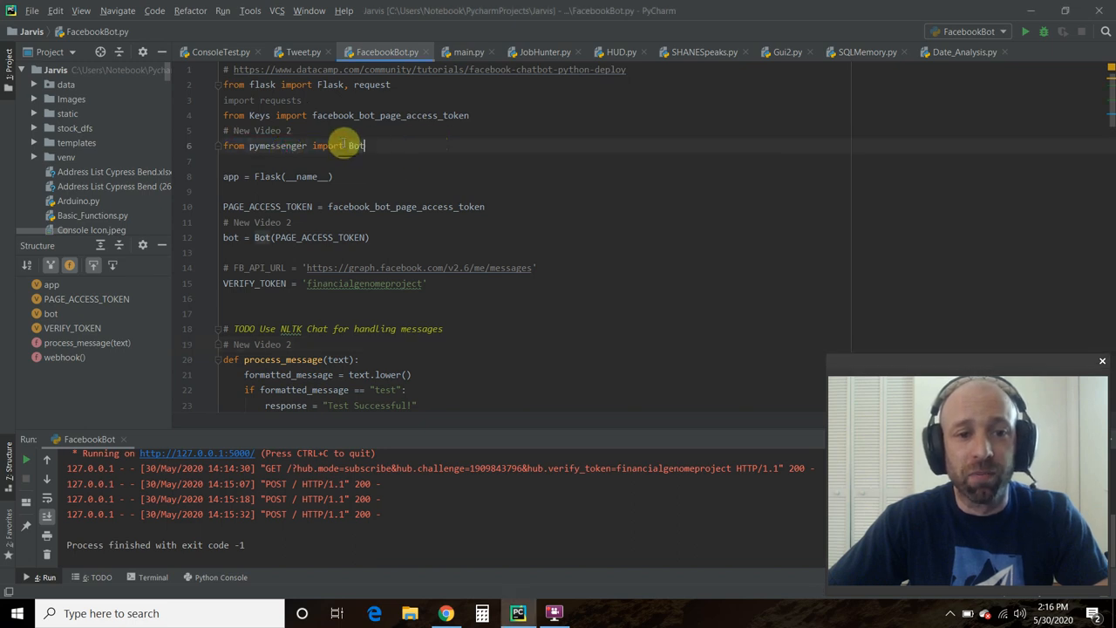
mouse_move(393, 136)
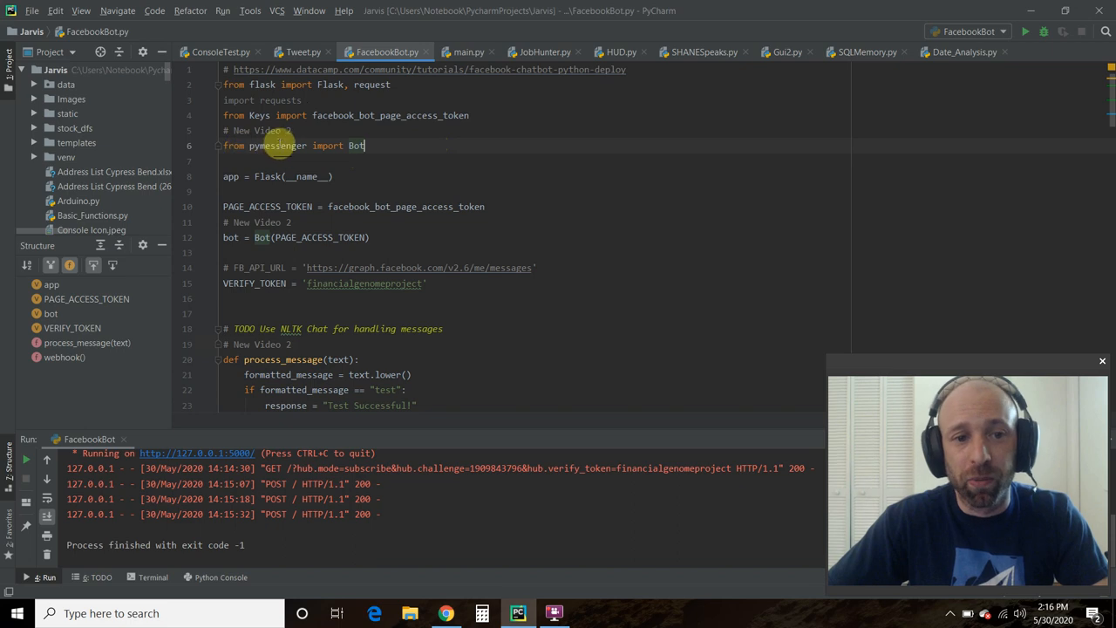
triple_click(293, 147)
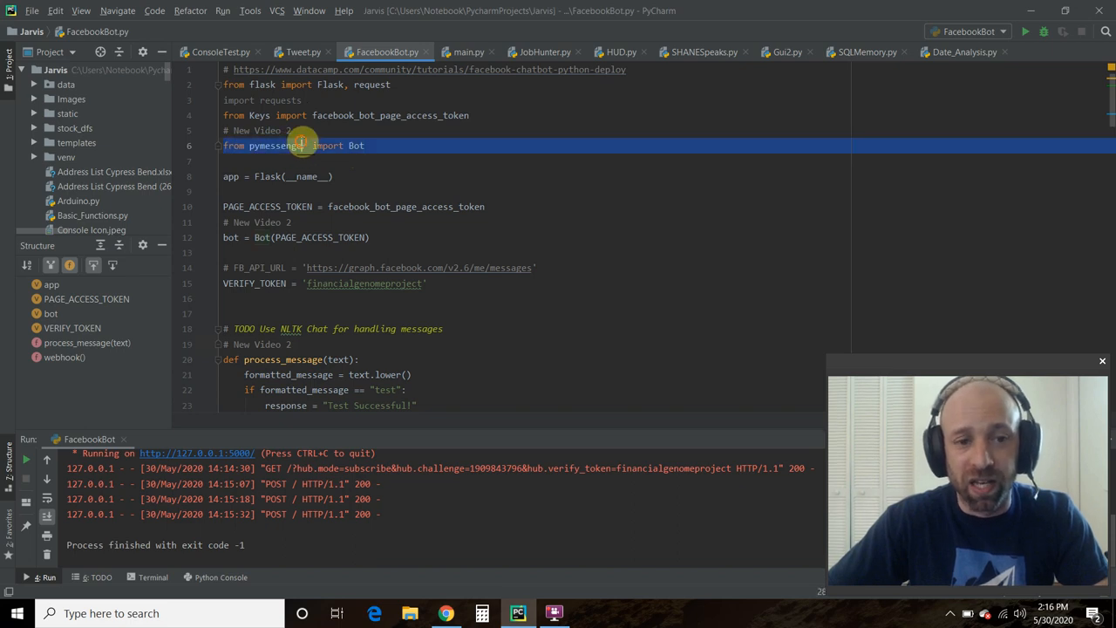
click(366, 145)
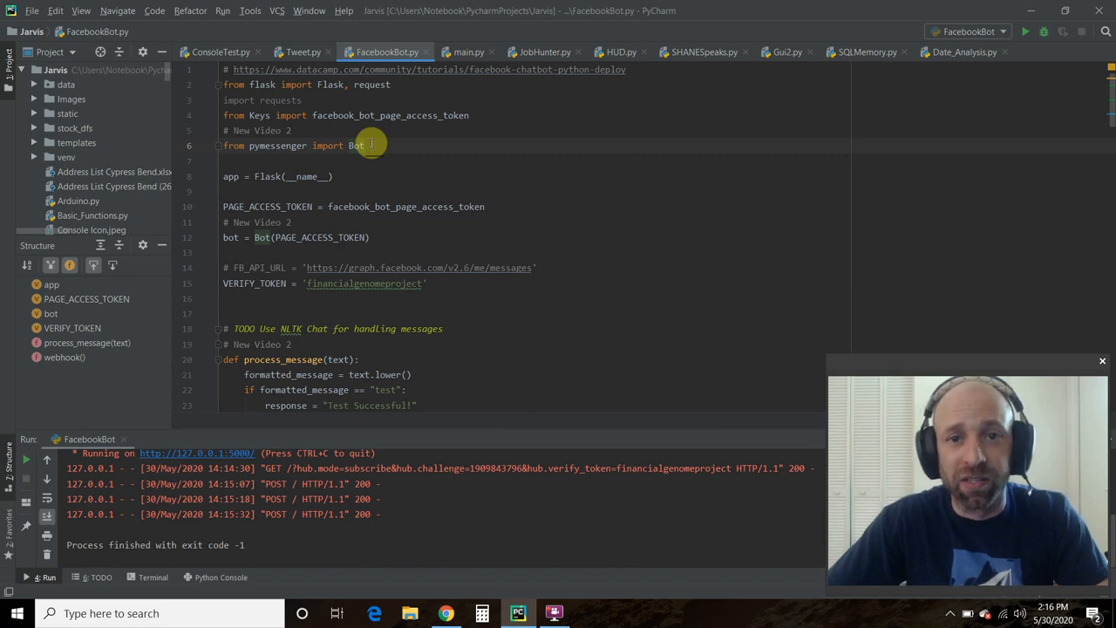
scroll(down, 3)
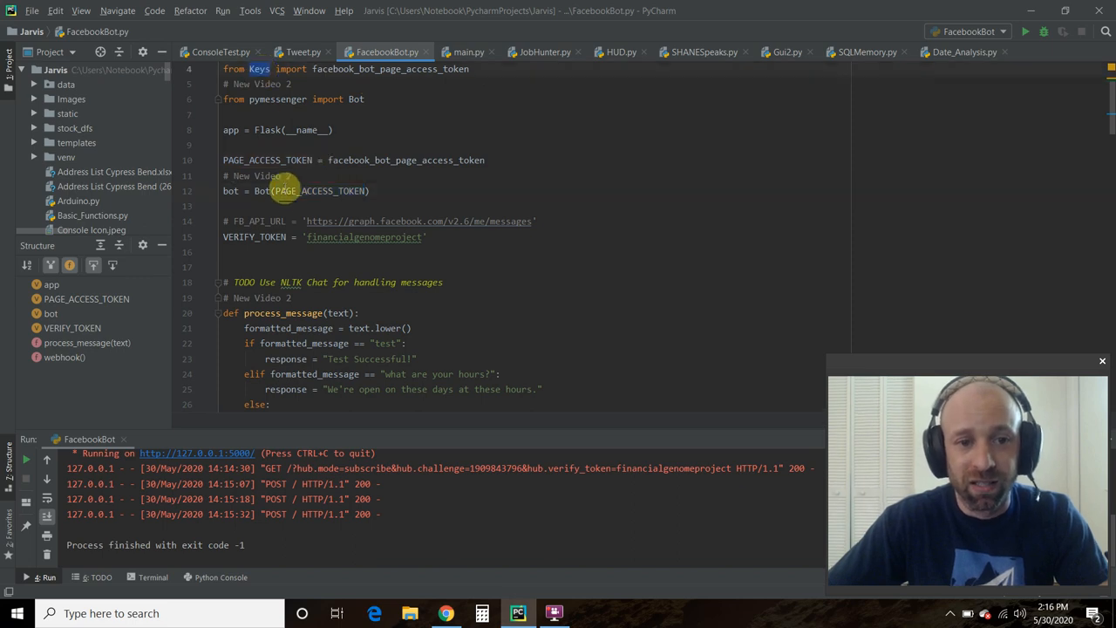
double_click(320, 190)
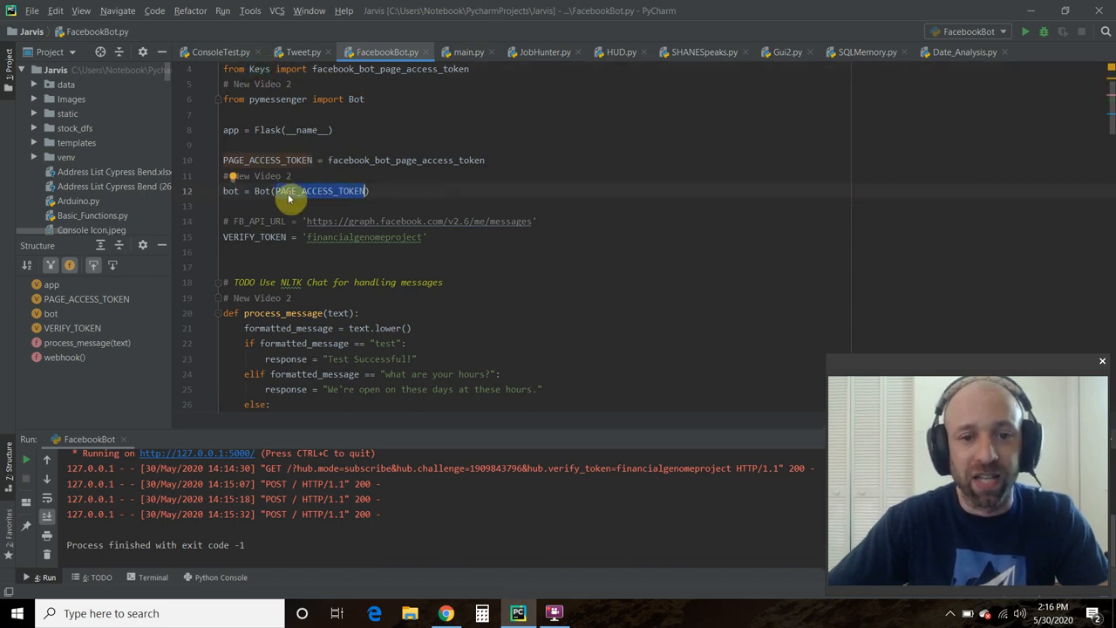
scroll(down, 3)
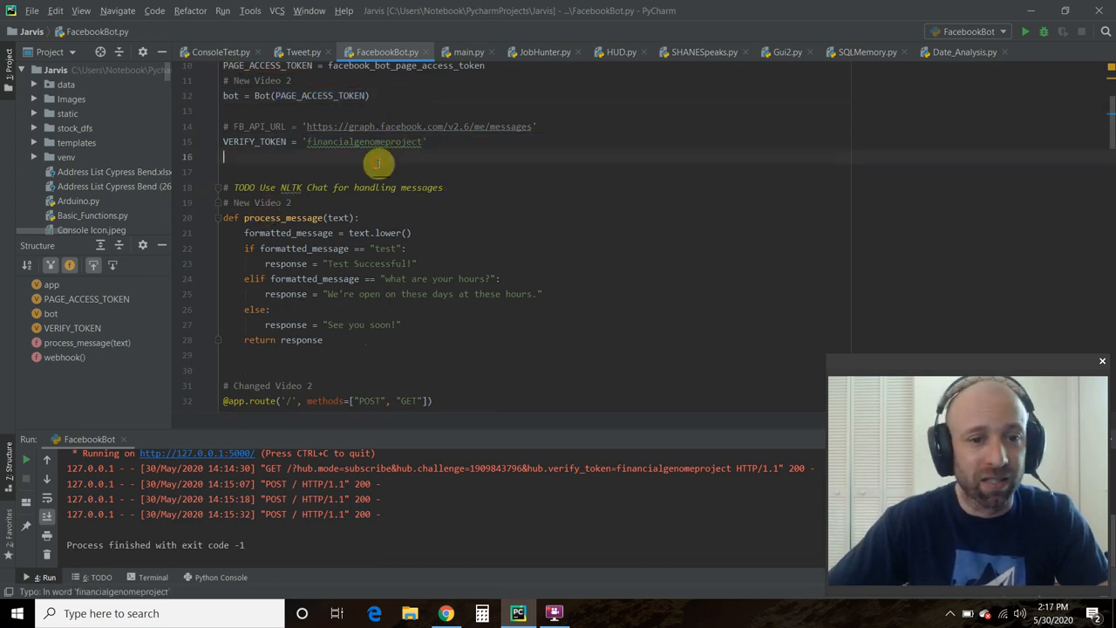
scroll(down, 3)
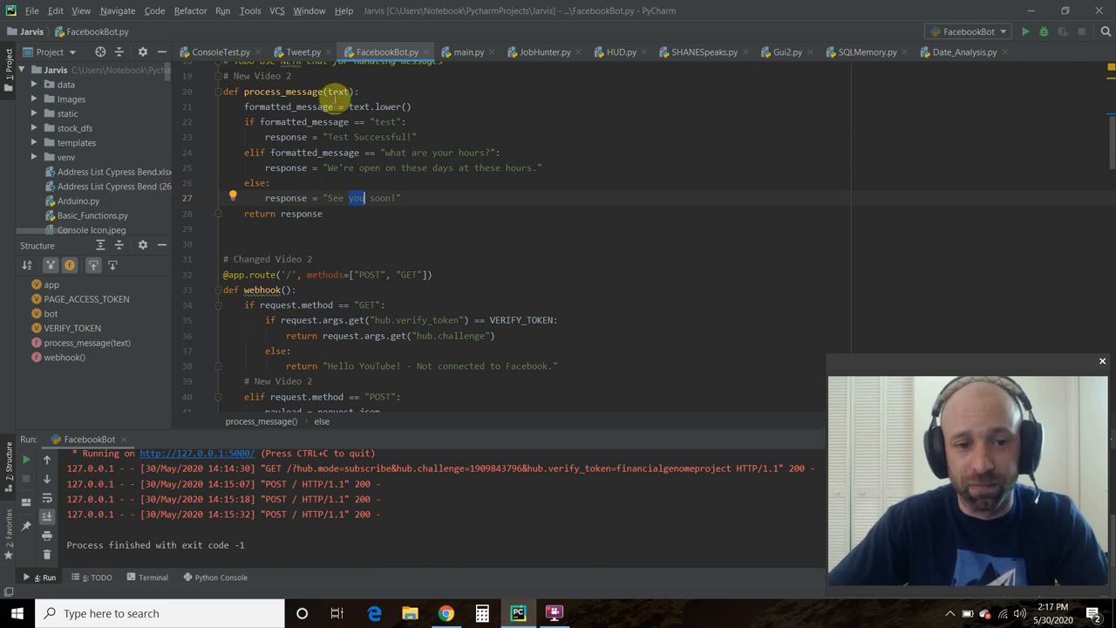
scroll(down, 3)
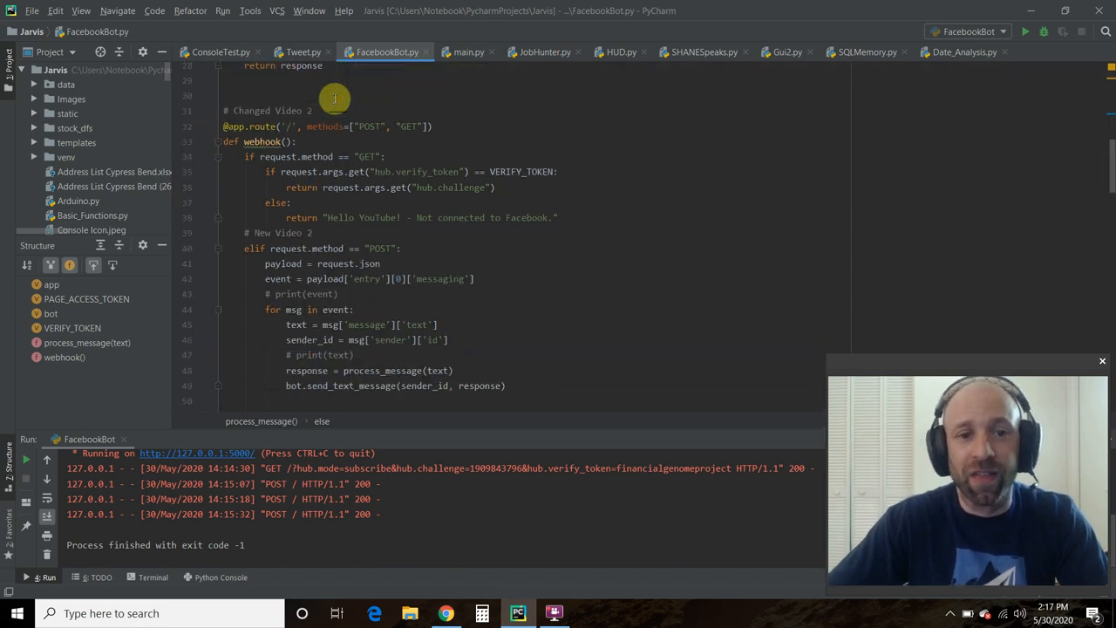
scroll(up, 3)
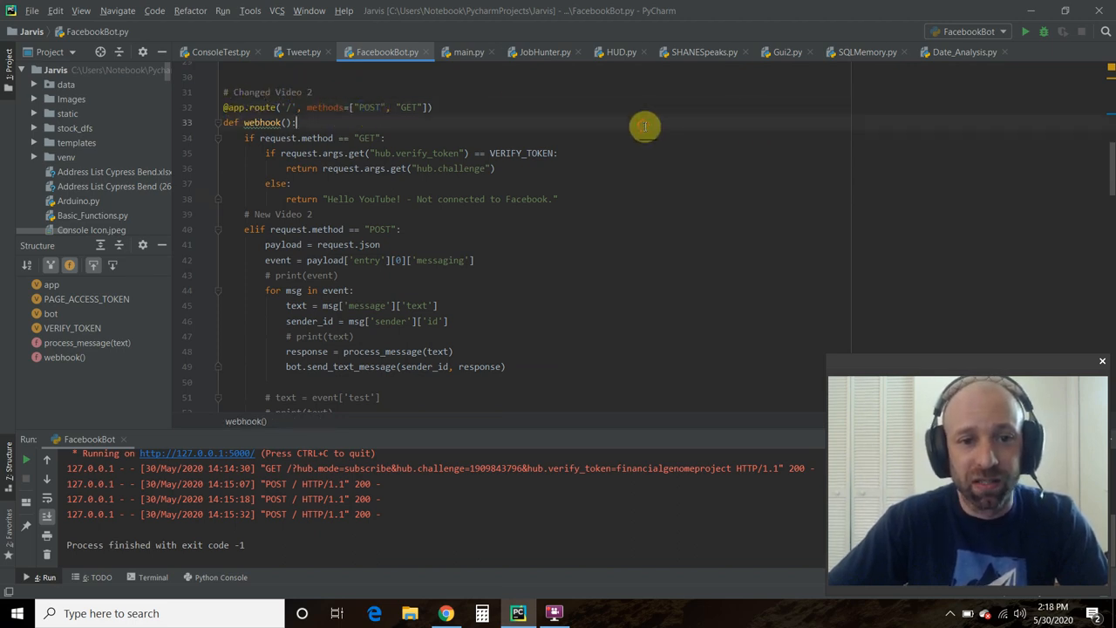
mouse_move(270, 137)
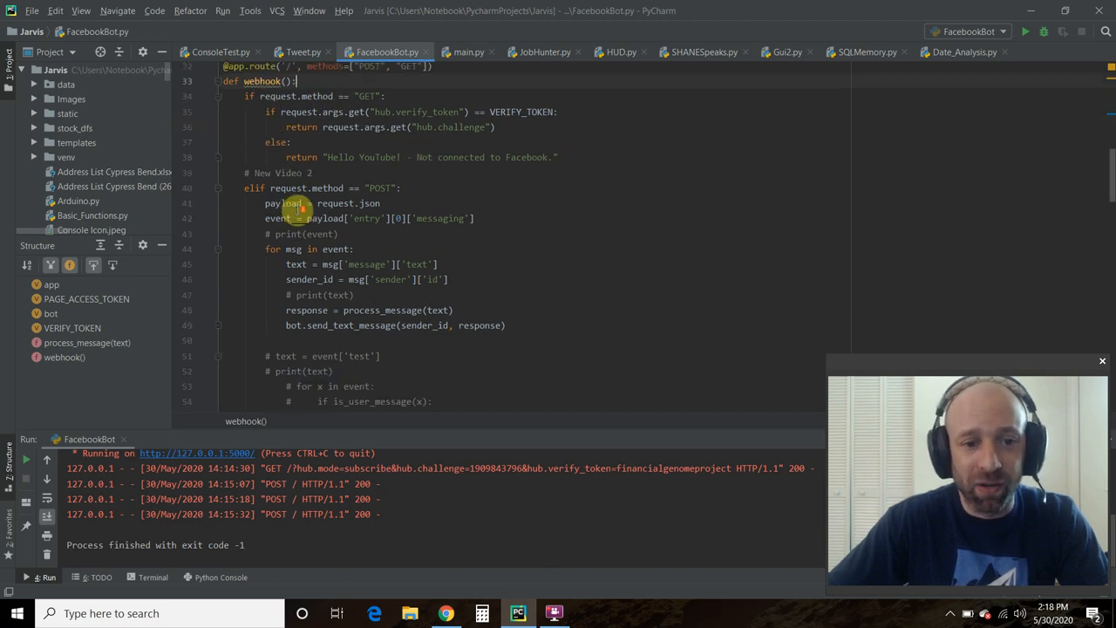
scroll(down, 3)
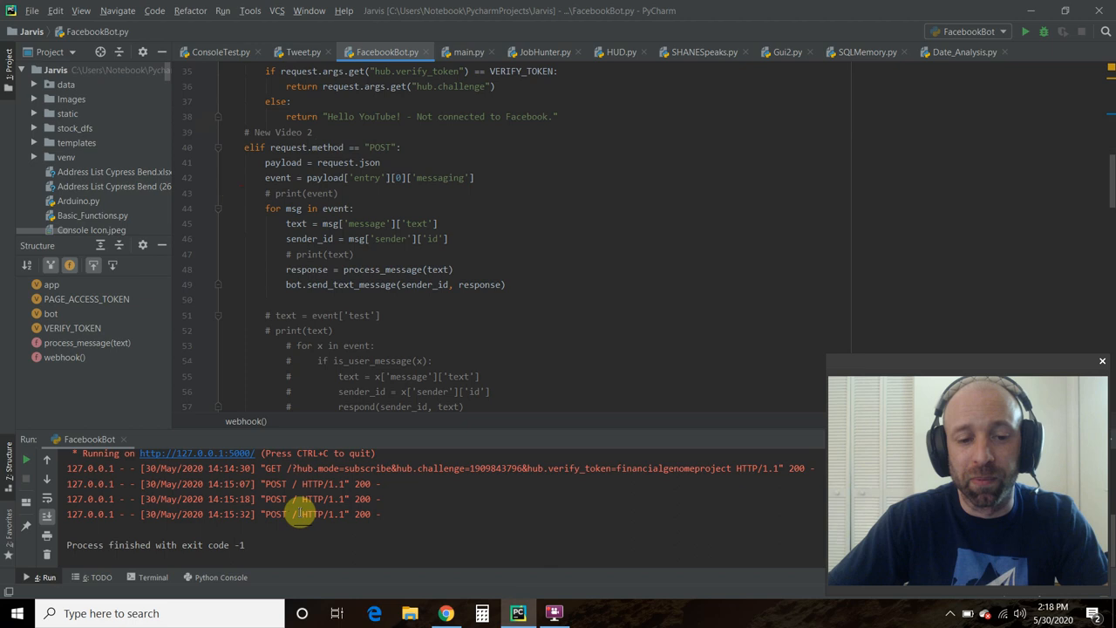
mouse_move(284, 314)
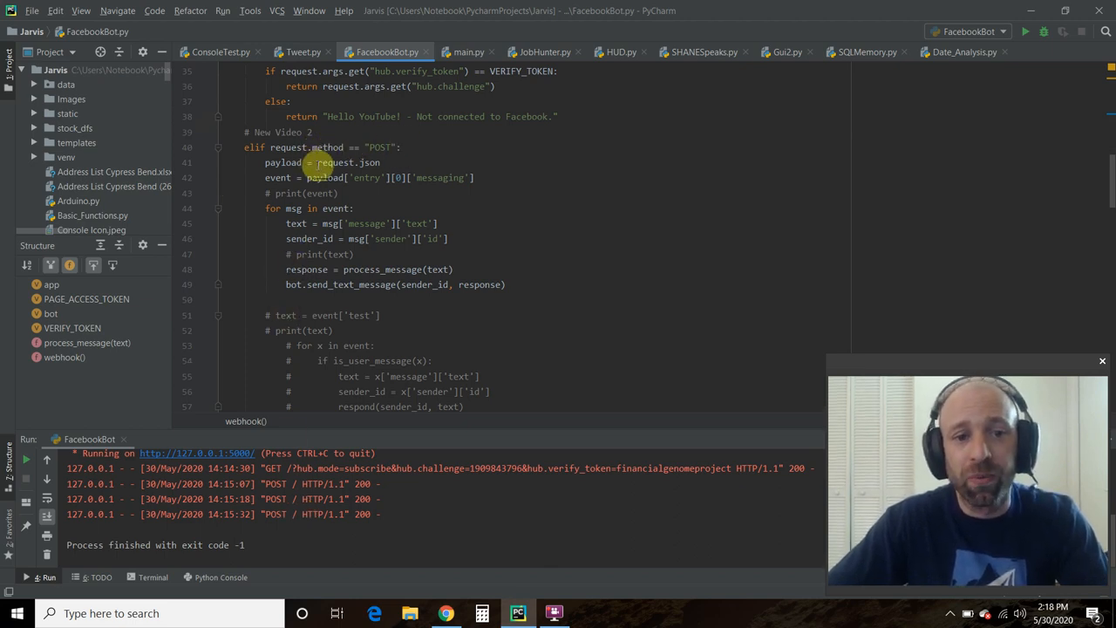
click(328, 162)
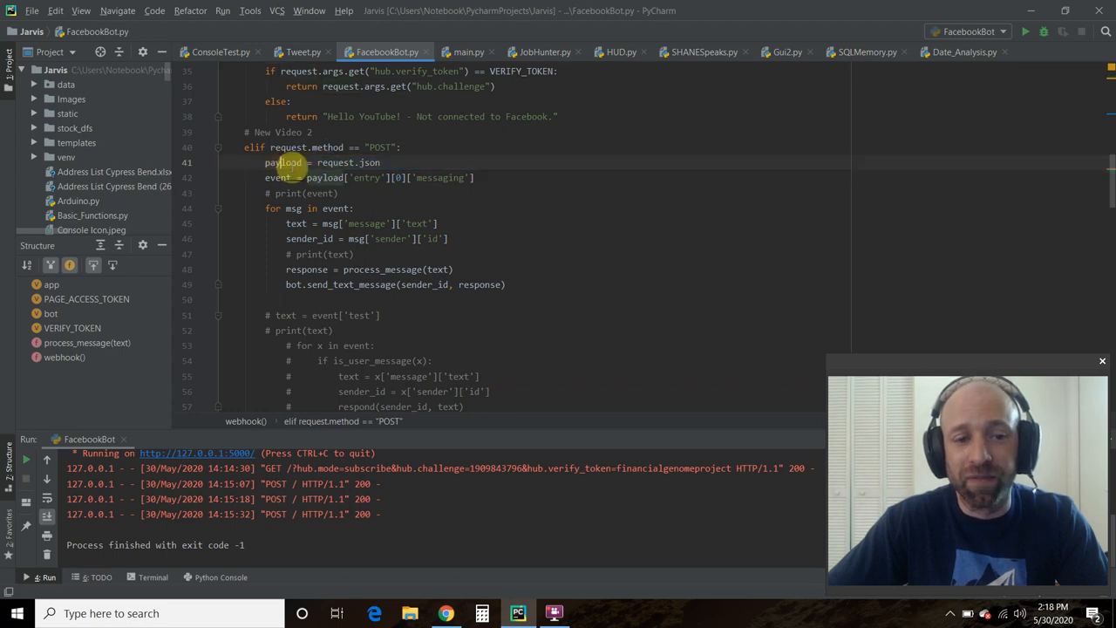
mouse_move(392, 115)
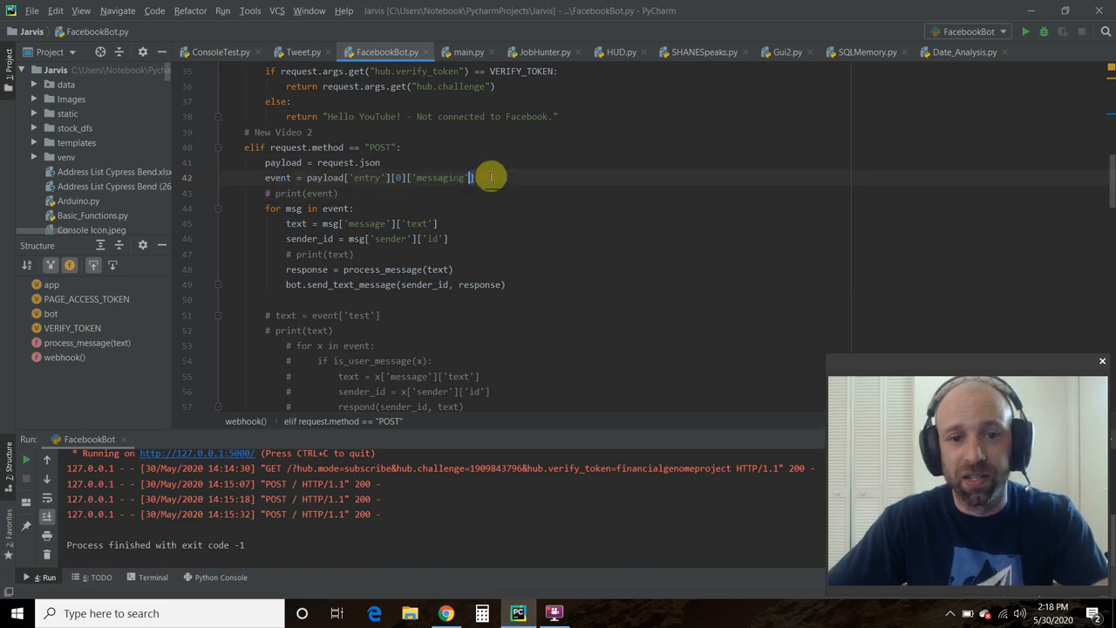
scroll(down, 3)
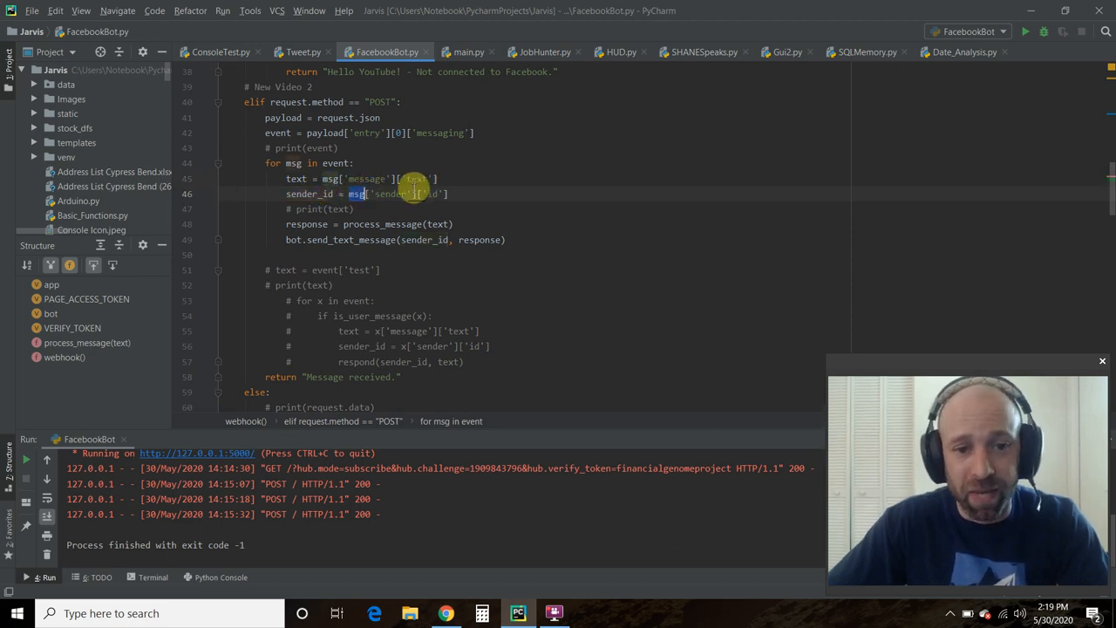
double_click(390, 193)
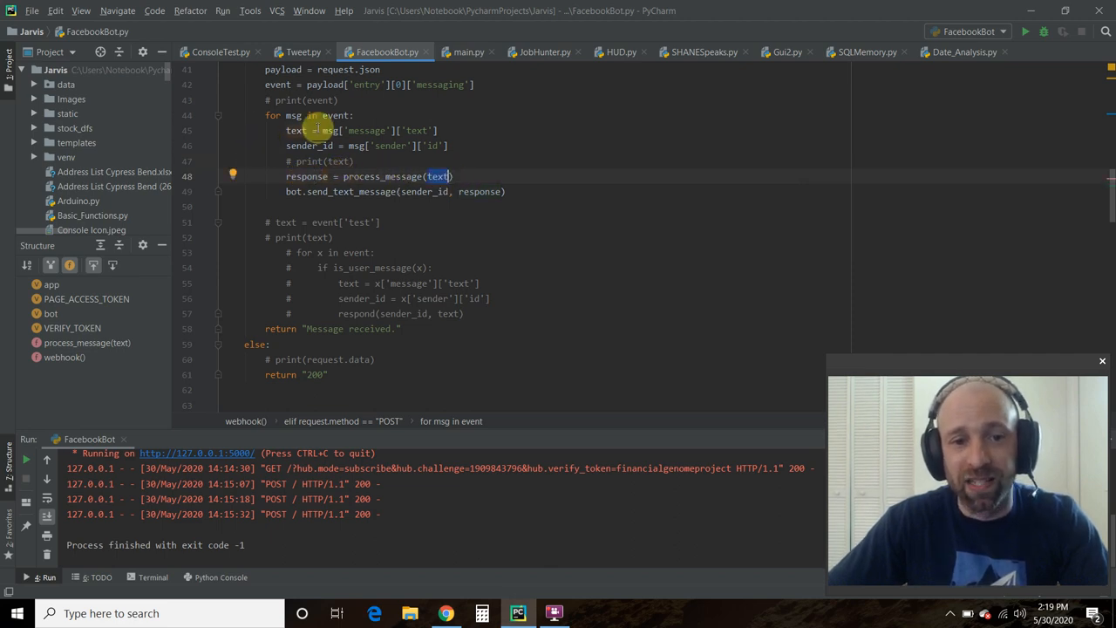
scroll(up, 3)
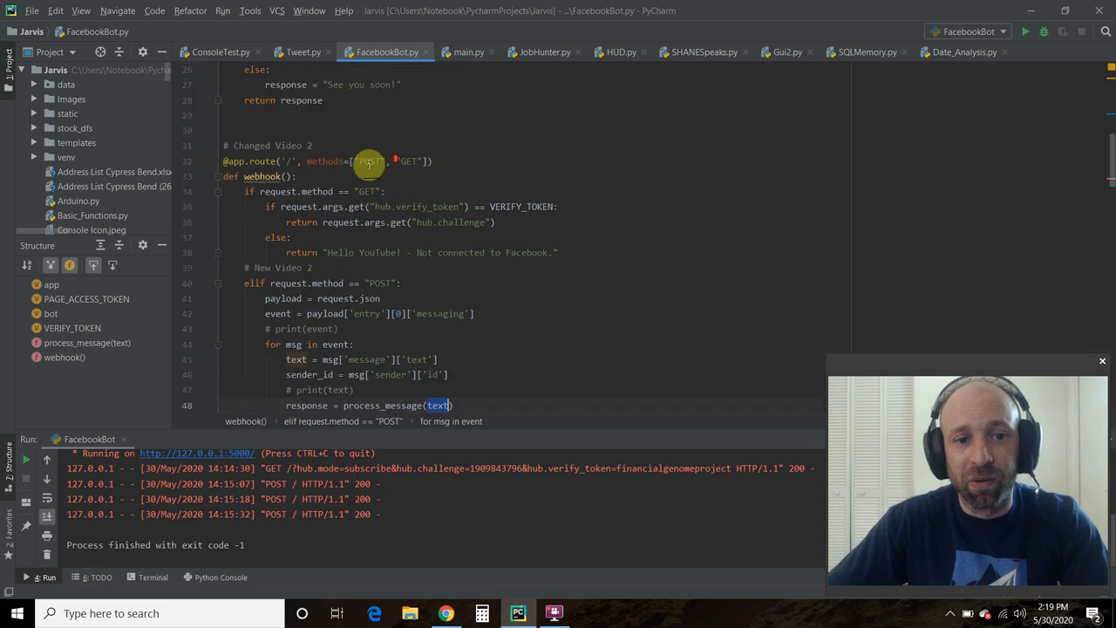
scroll(up, 3)
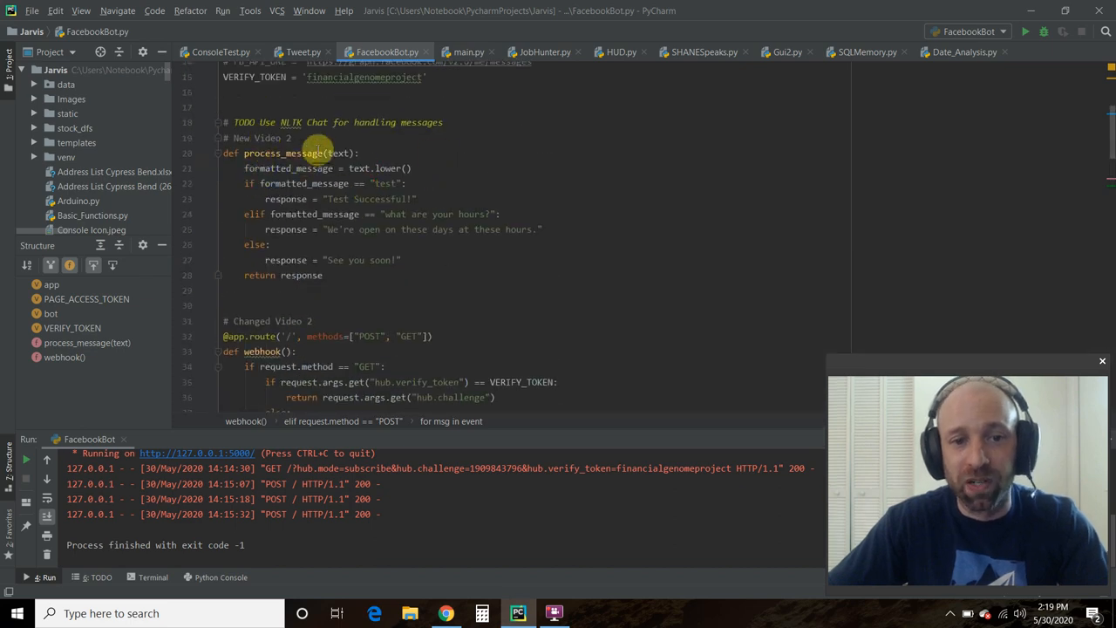
click(429, 167)
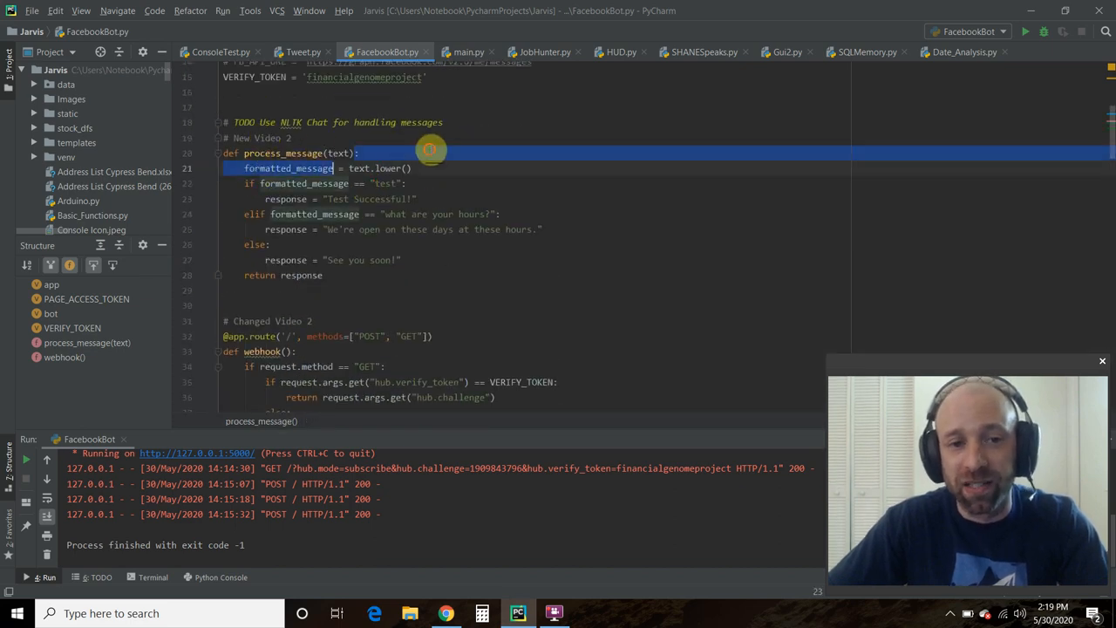
click(432, 153)
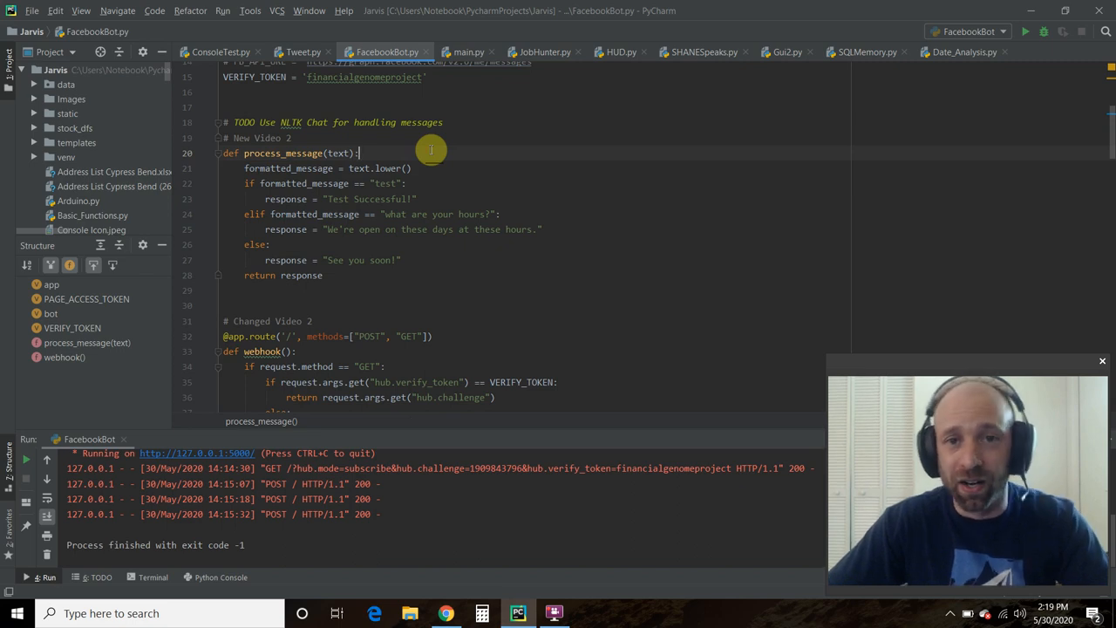
scroll(down, 3)
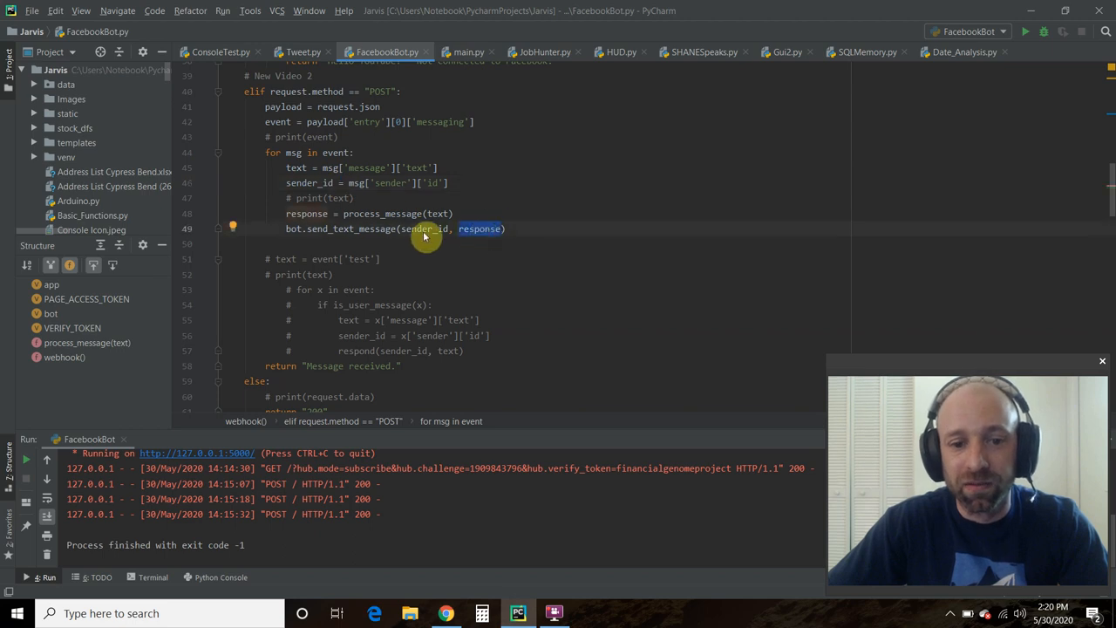
scroll(down, 3)
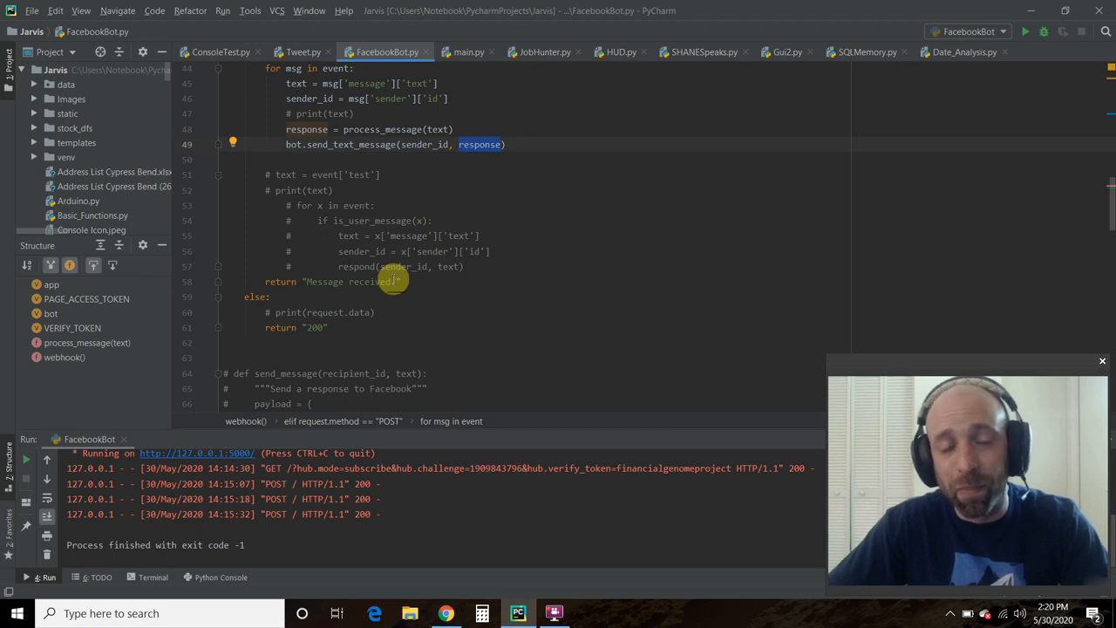
click(340, 281)
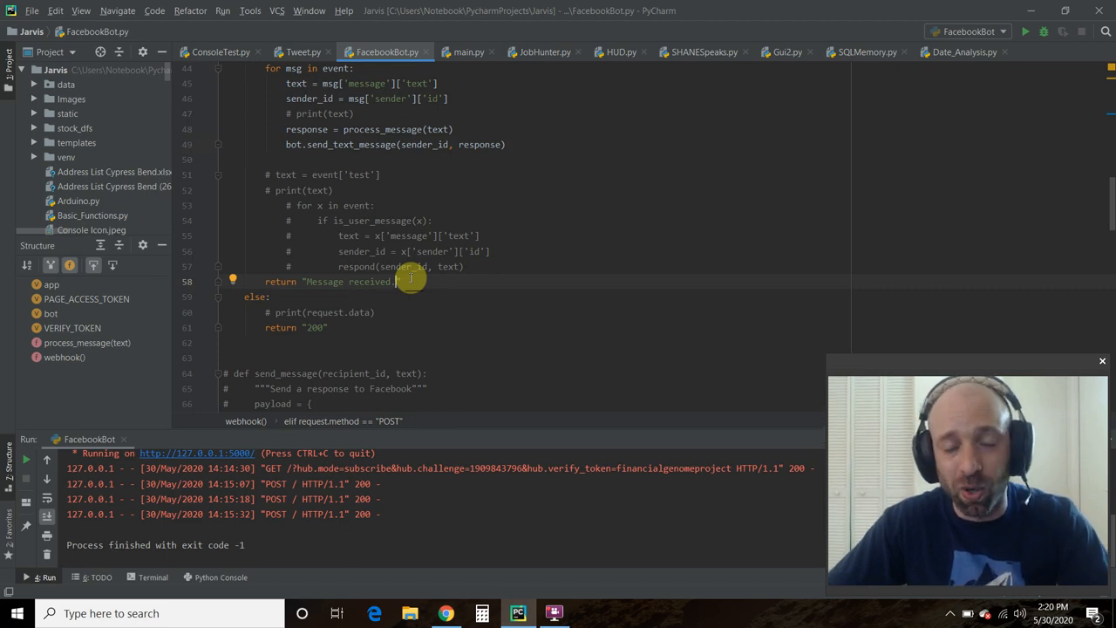
scroll(up, 3)
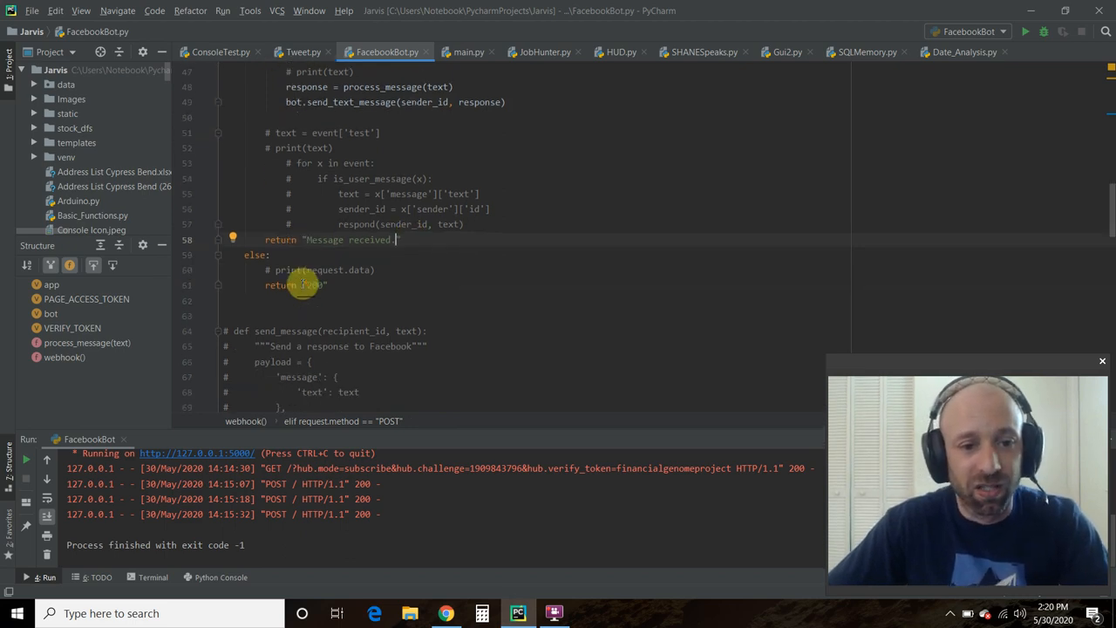
scroll(down, 3)
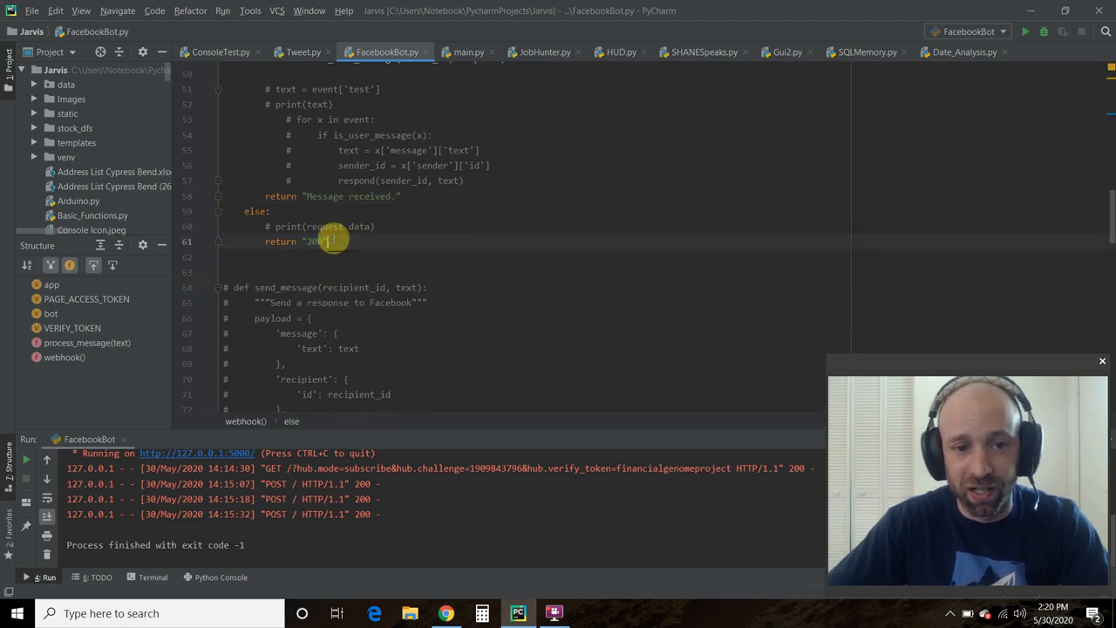
scroll(up, 3)
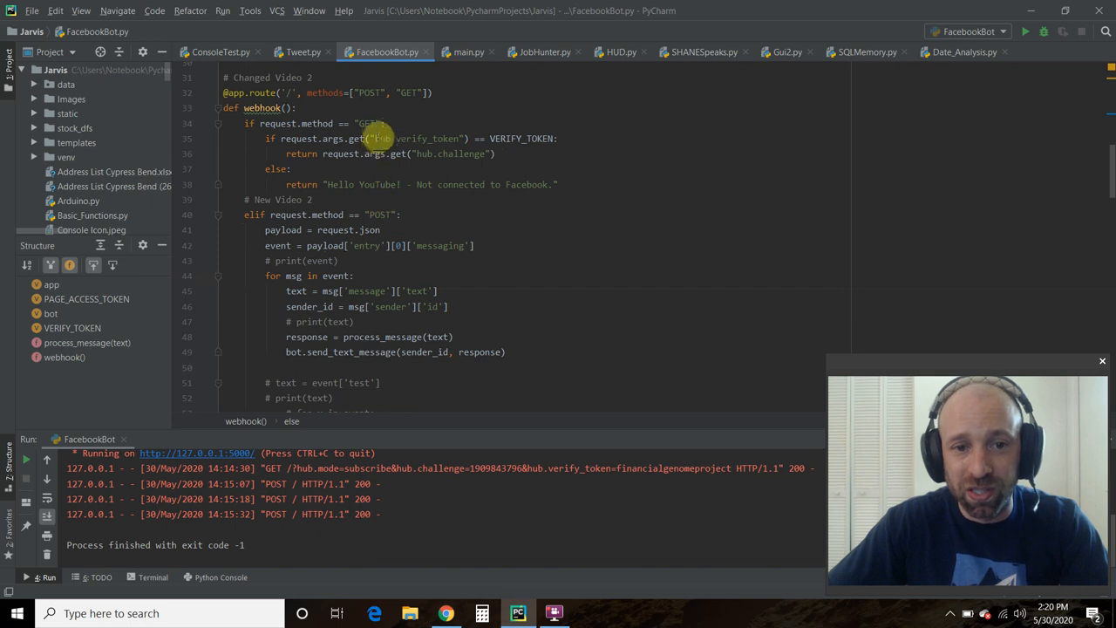
scroll(down, 3)
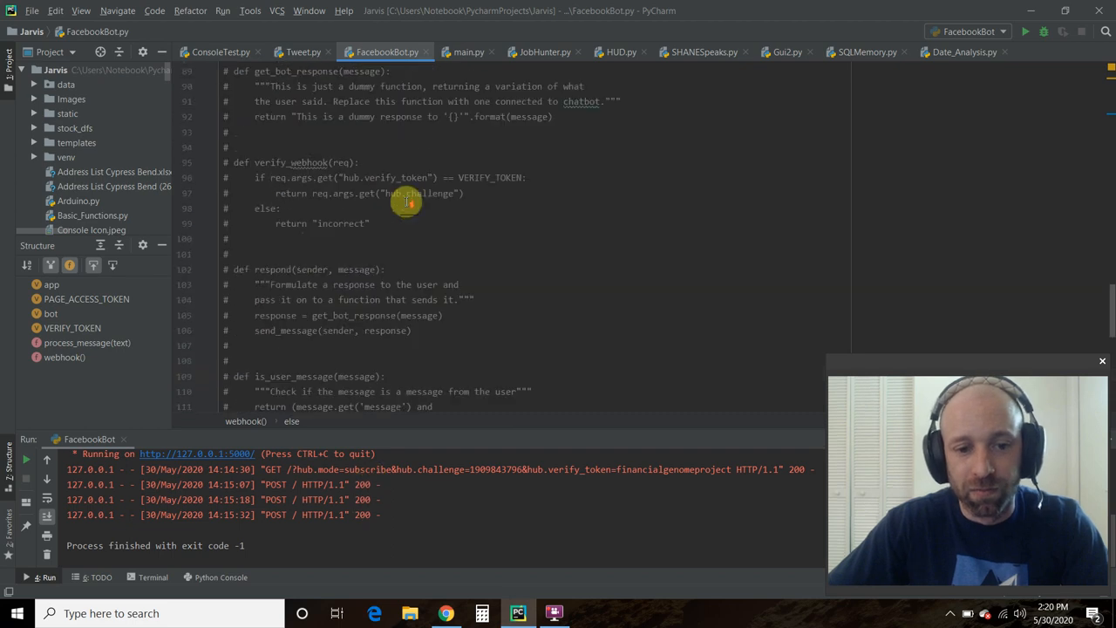
scroll(up, 3)
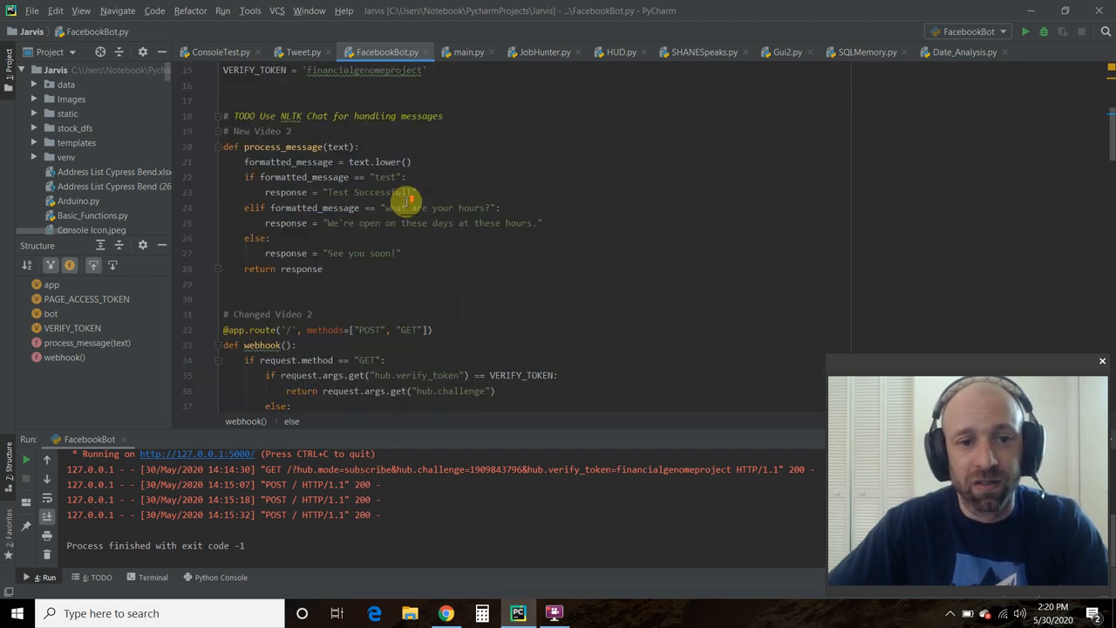
scroll(up, 3)
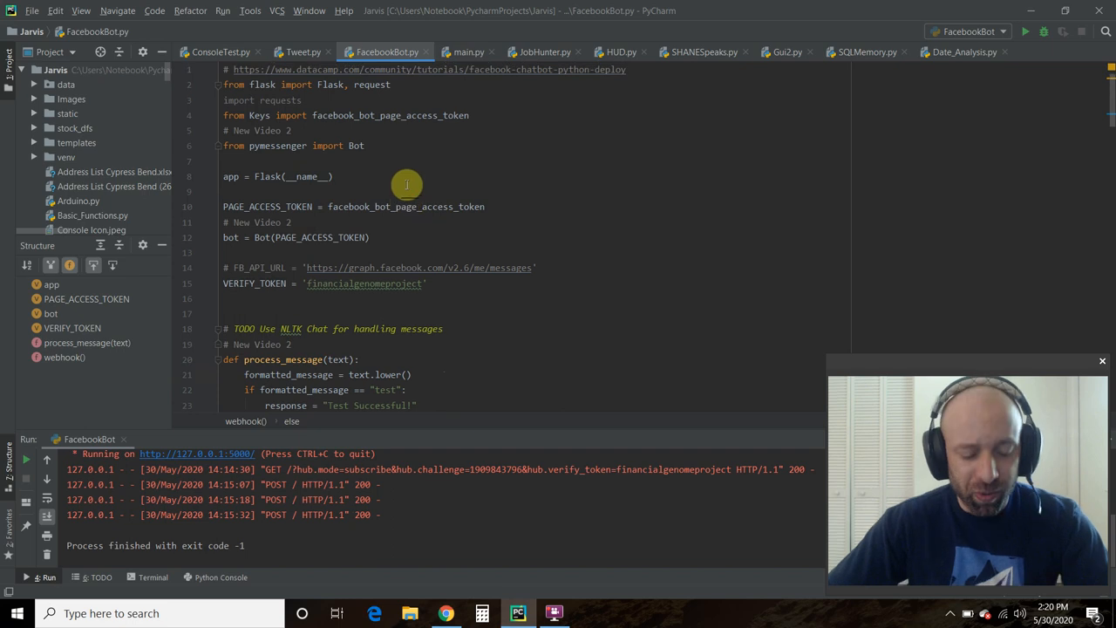
mouse_move(412, 173)
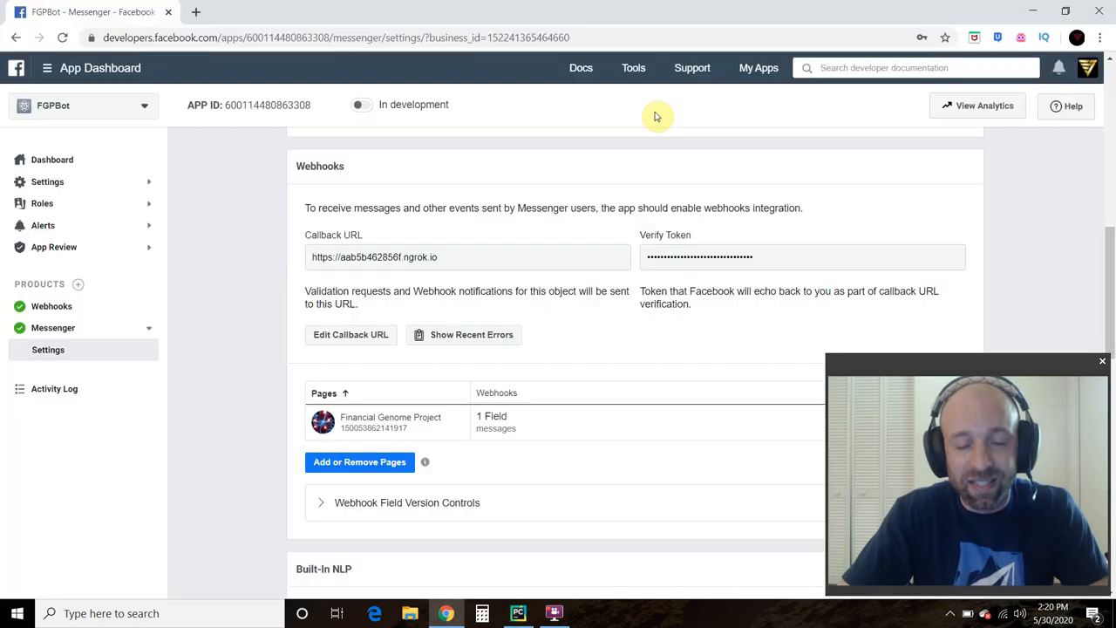
mouse_move(196, 206)
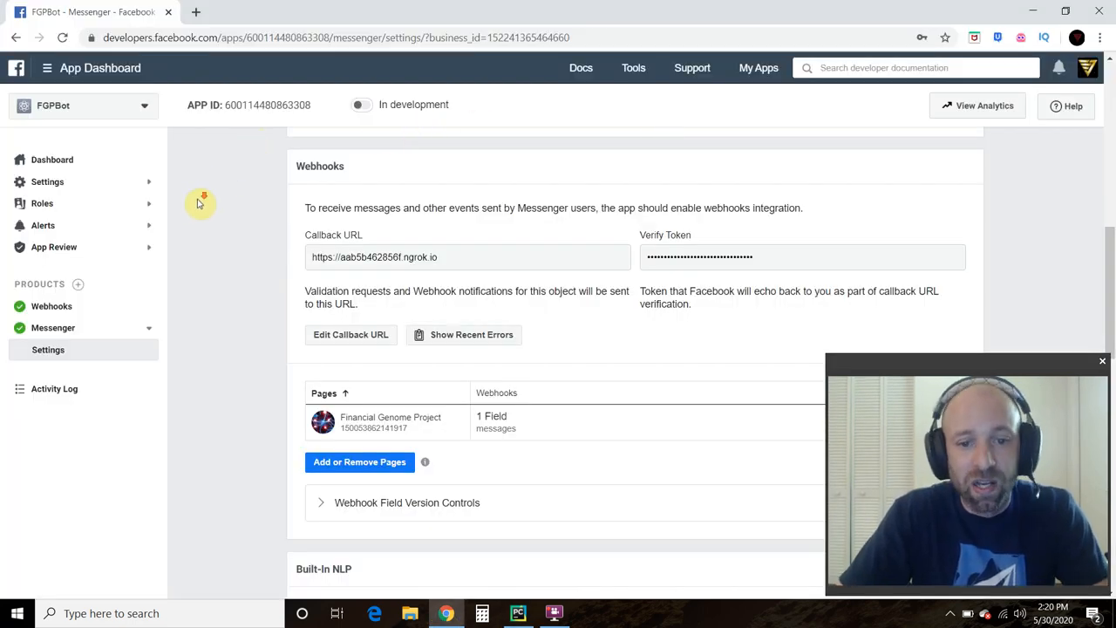
Scroll through the FGPBot Webhooks section to review the callback URL, verify token and subscribed page.
scroll(down, 3)
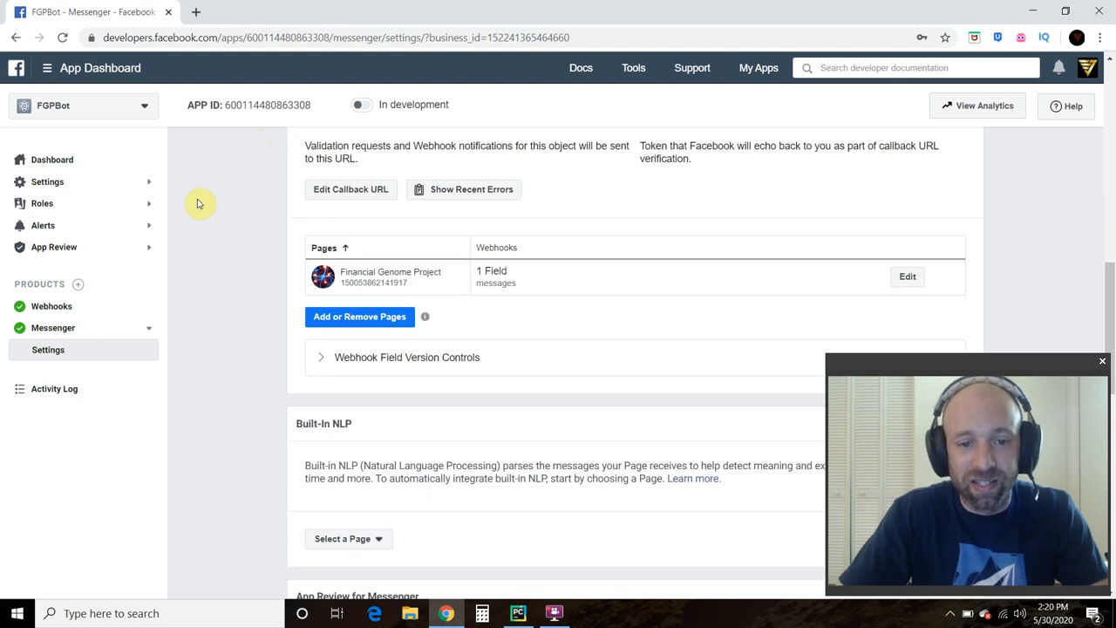
scroll(down, 3)
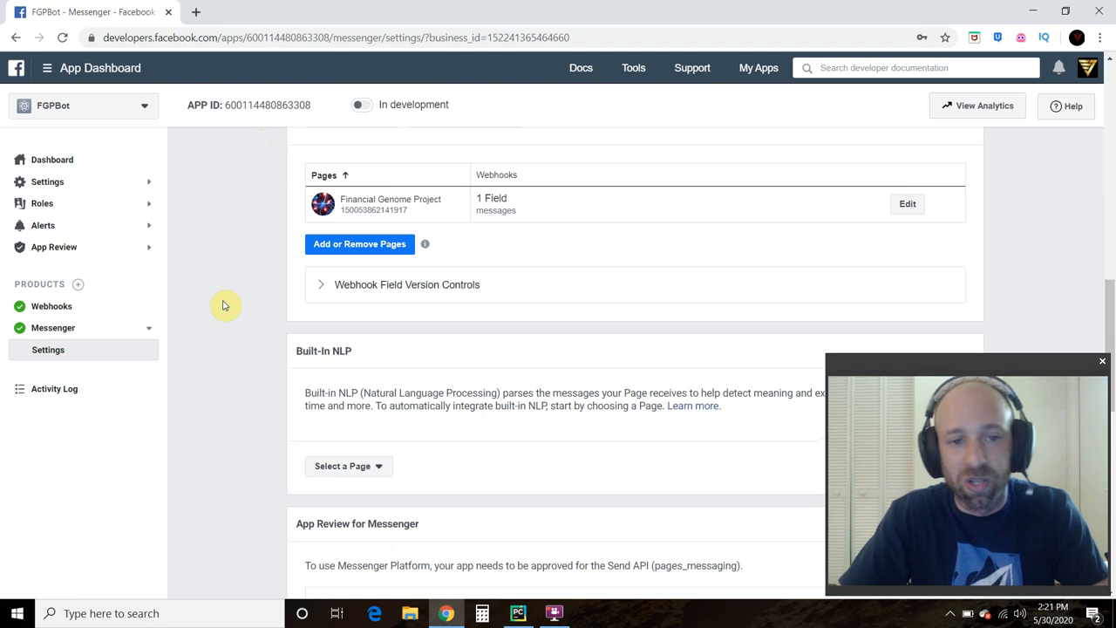
scroll(up, 3)
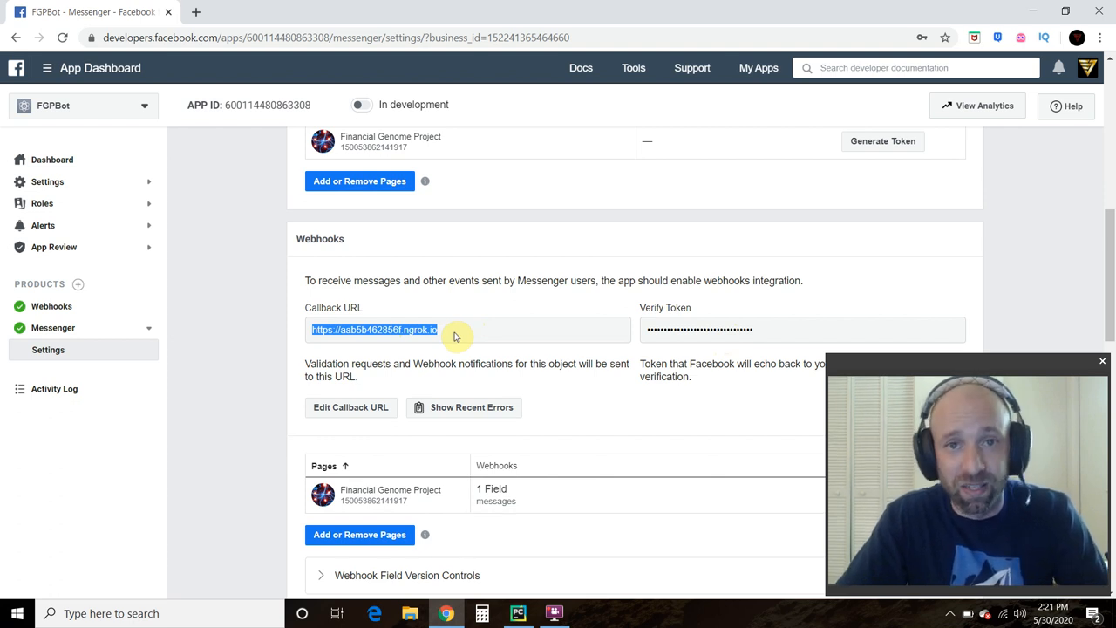
mouse_move(659, 316)
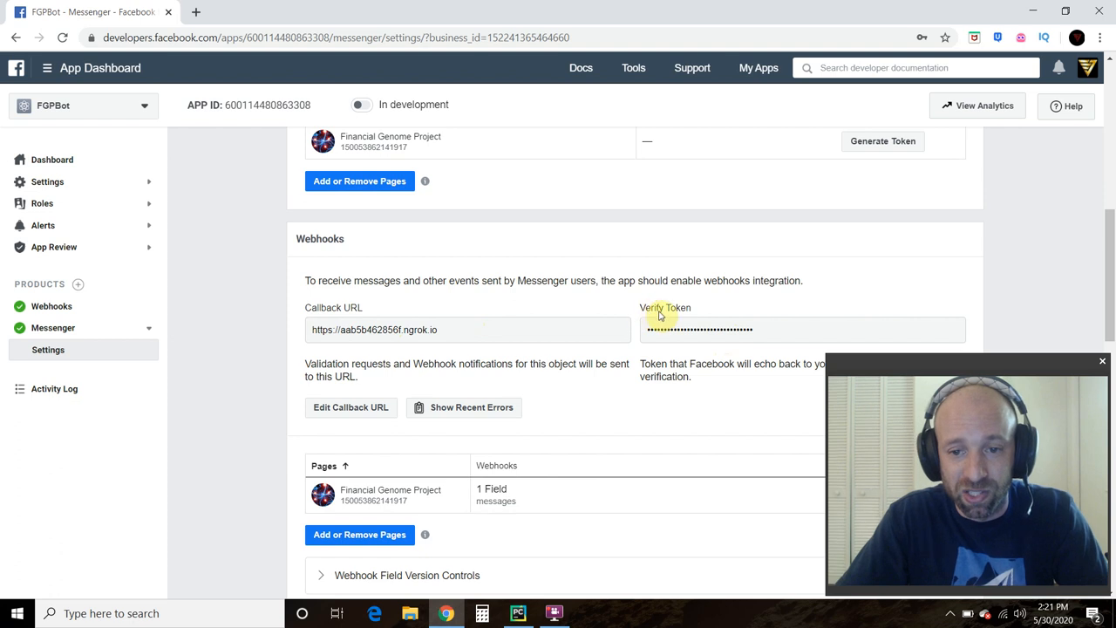
scroll(down, 3)
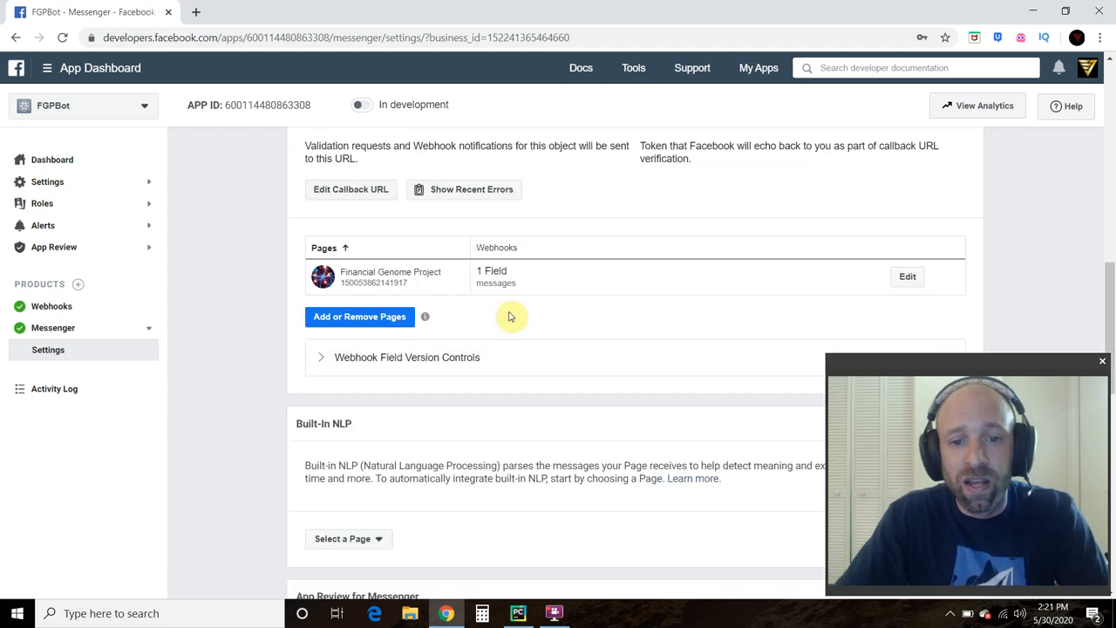
click(906, 276)
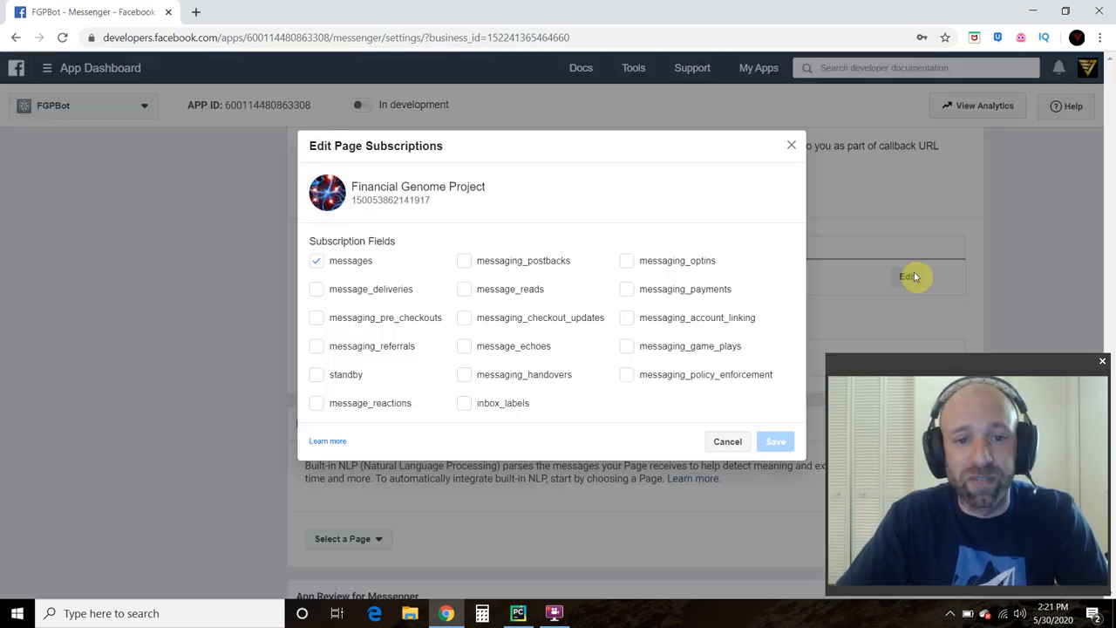
mouse_move(488, 227)
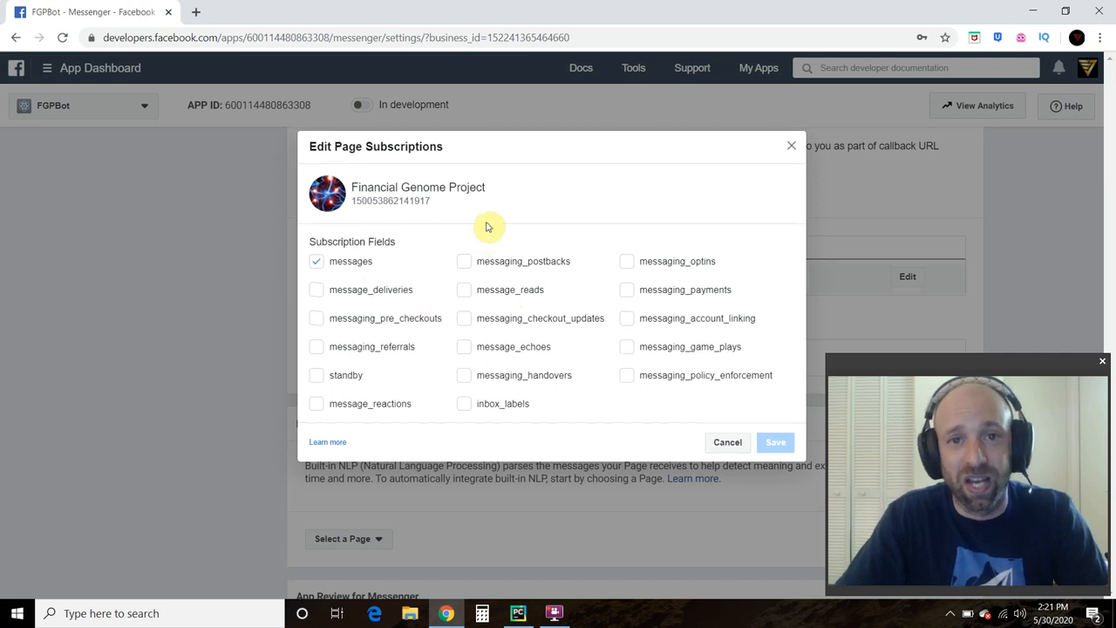
mouse_move(481, 279)
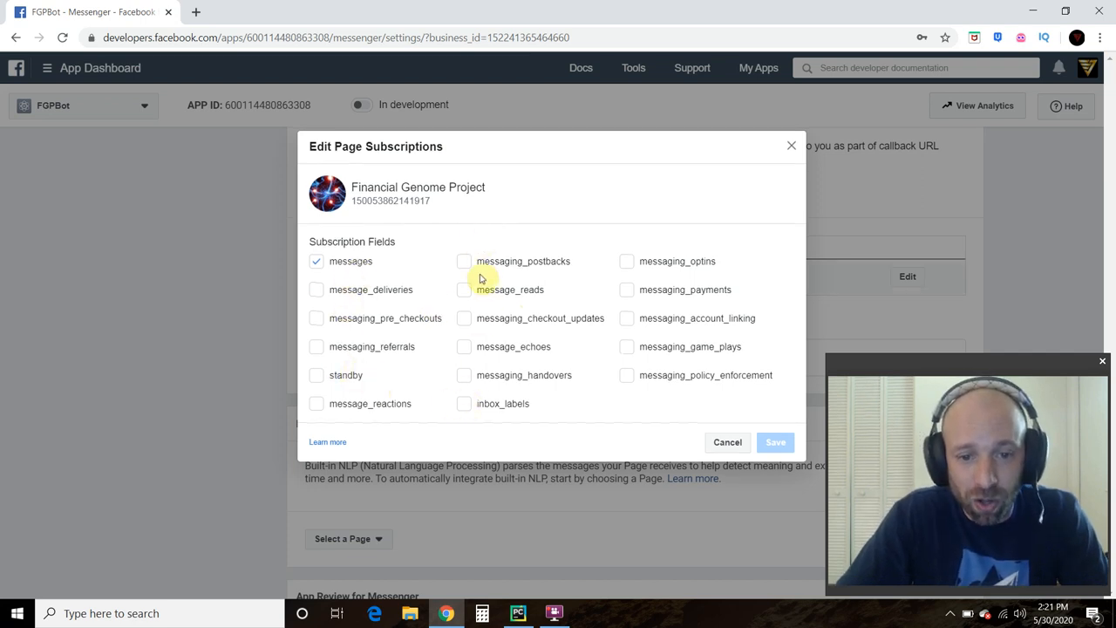
mouse_move(638, 276)
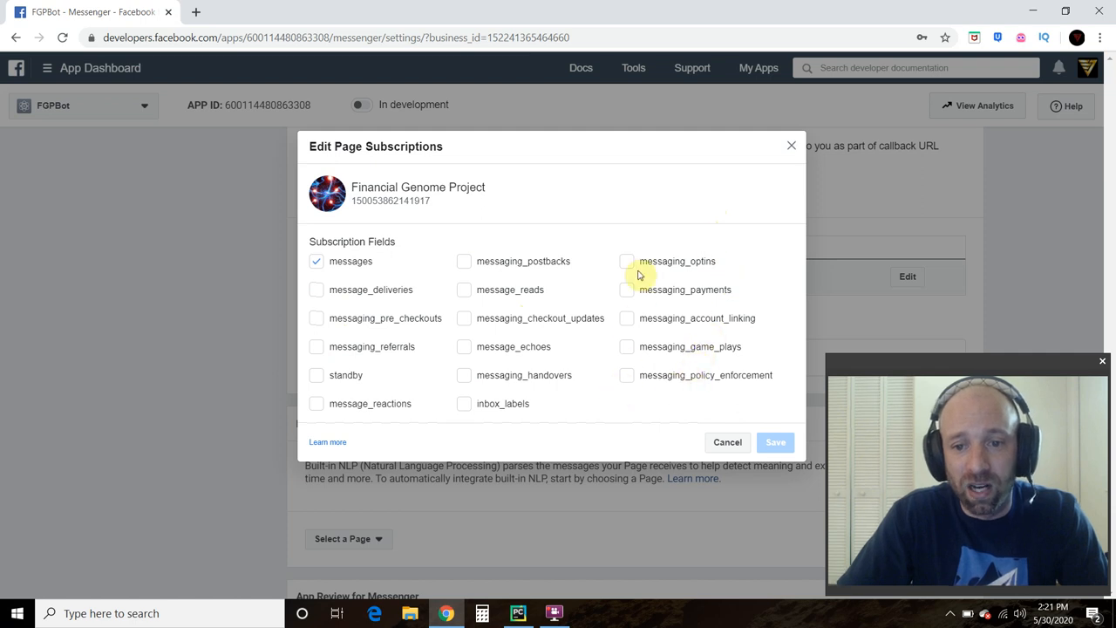
mouse_move(361, 300)
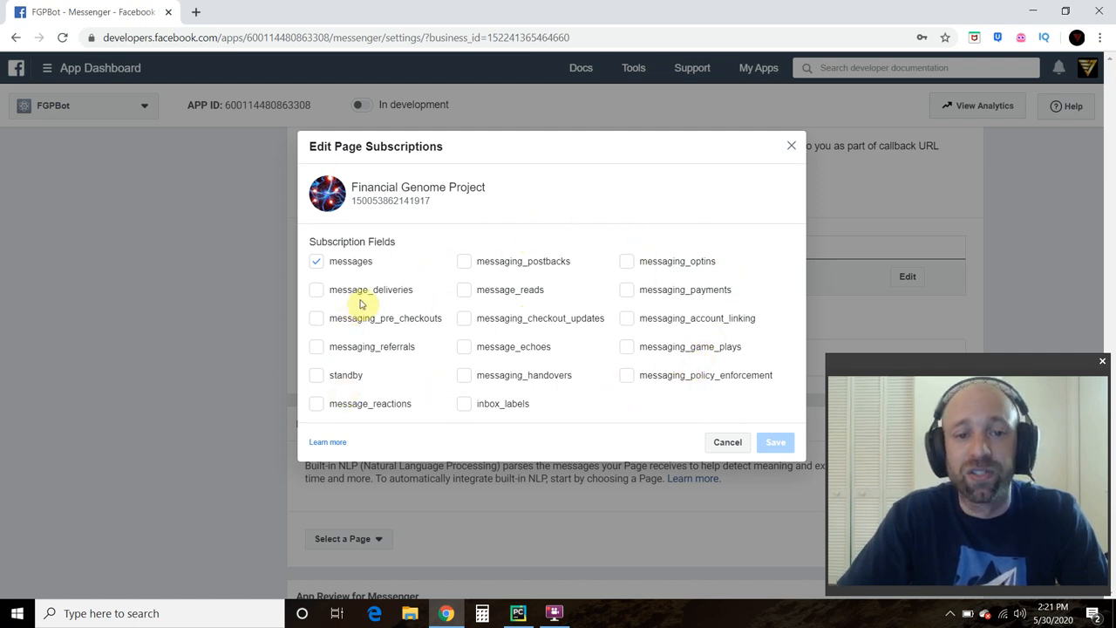
mouse_move(523, 210)
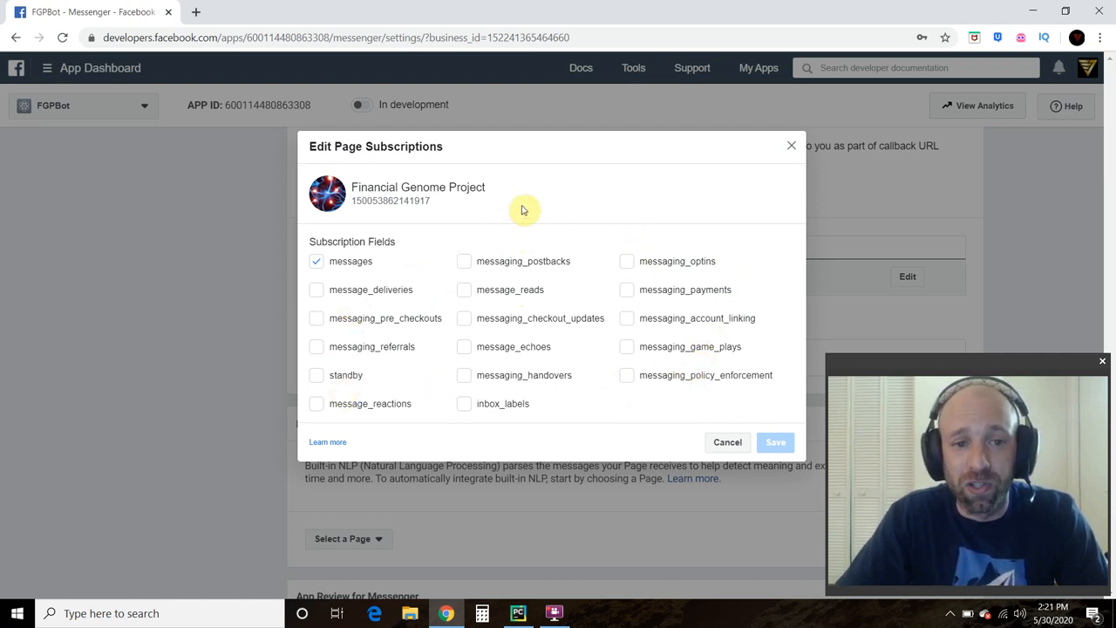
mouse_move(893, 380)
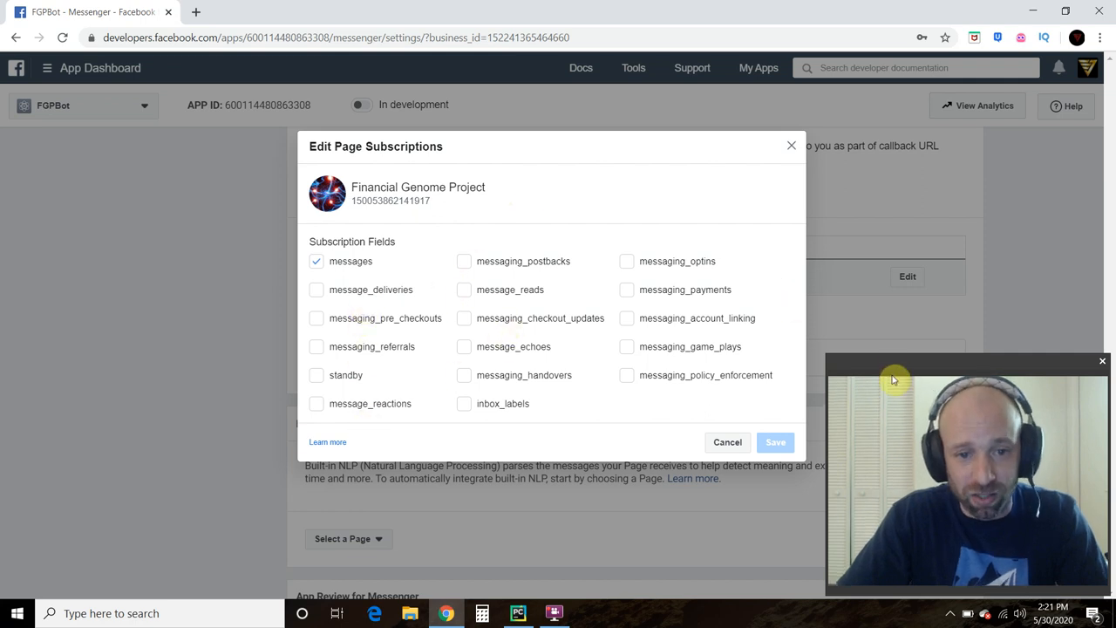
mouse_move(645, 439)
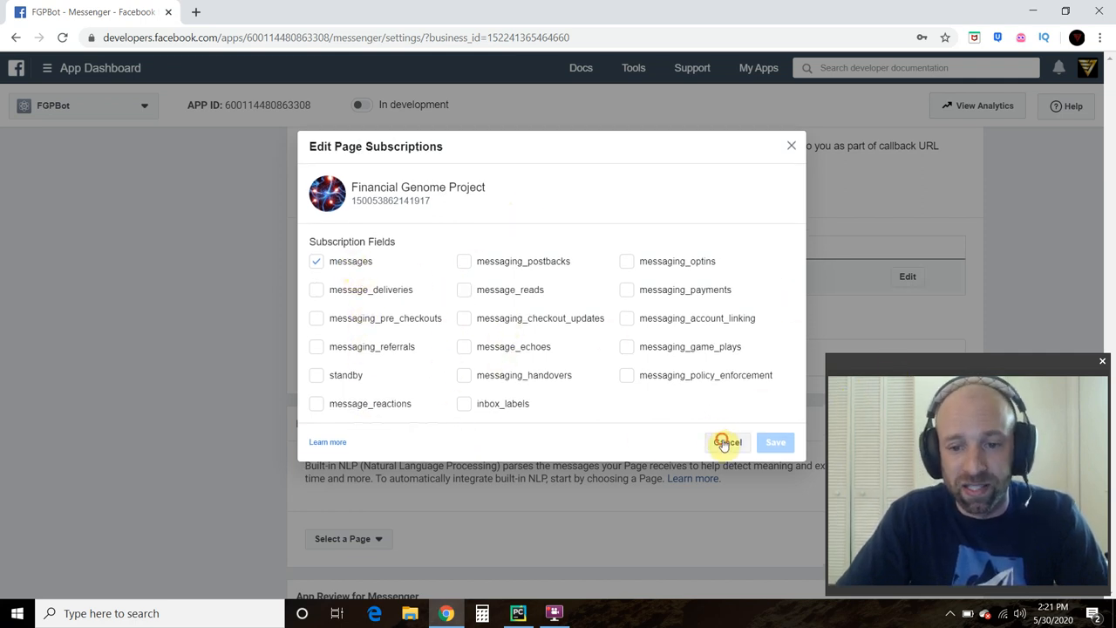
click(729, 443)
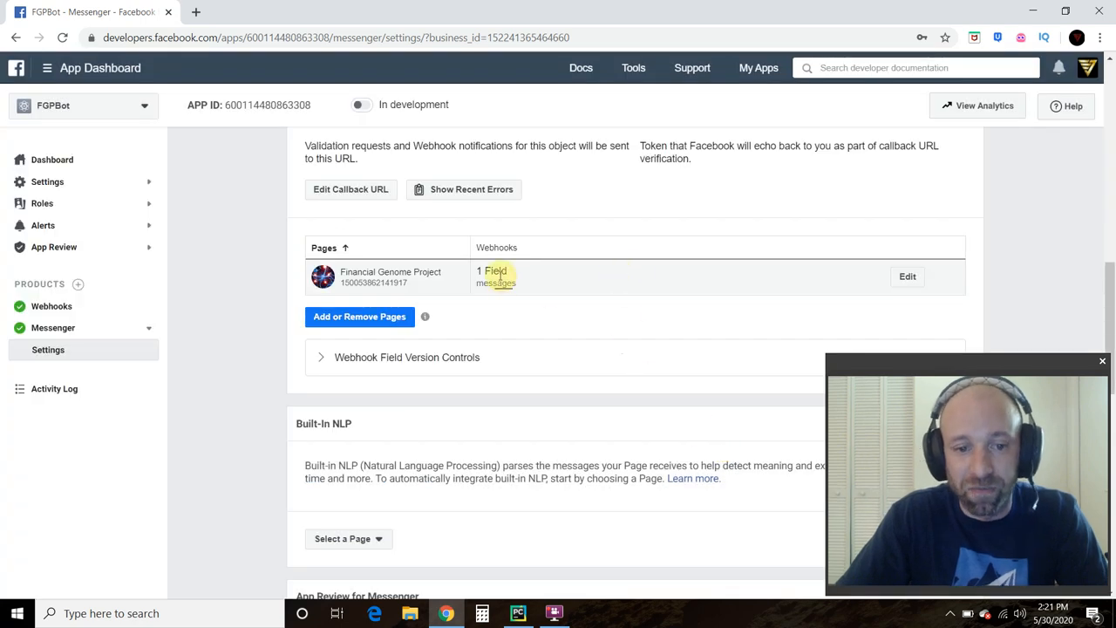
scroll(down, 3)
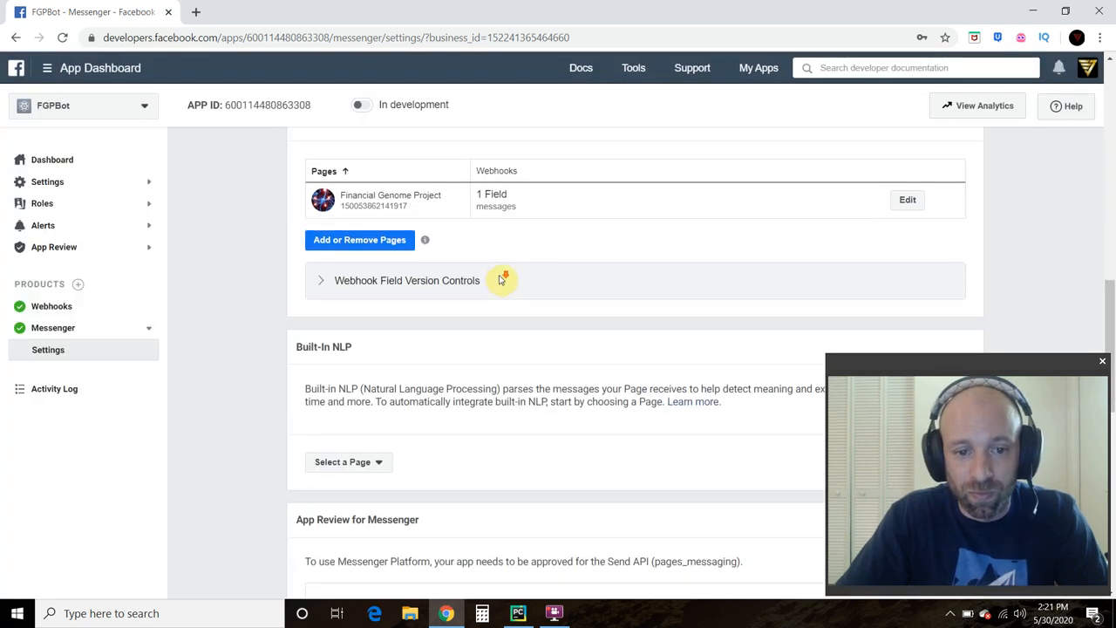
scroll(down, 3)
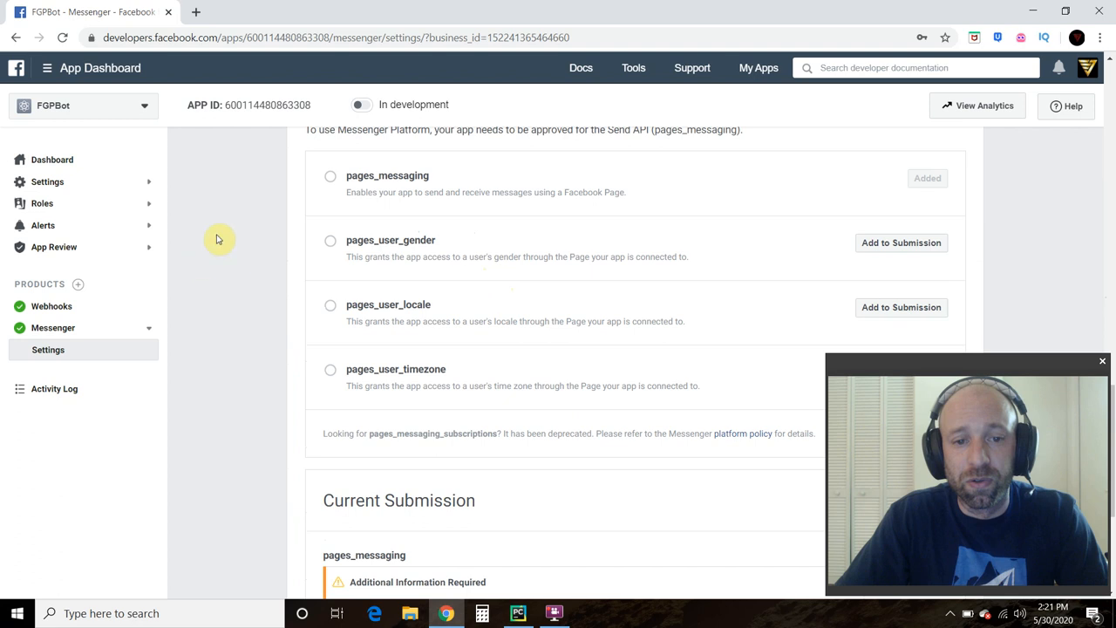
scroll(up, 3)
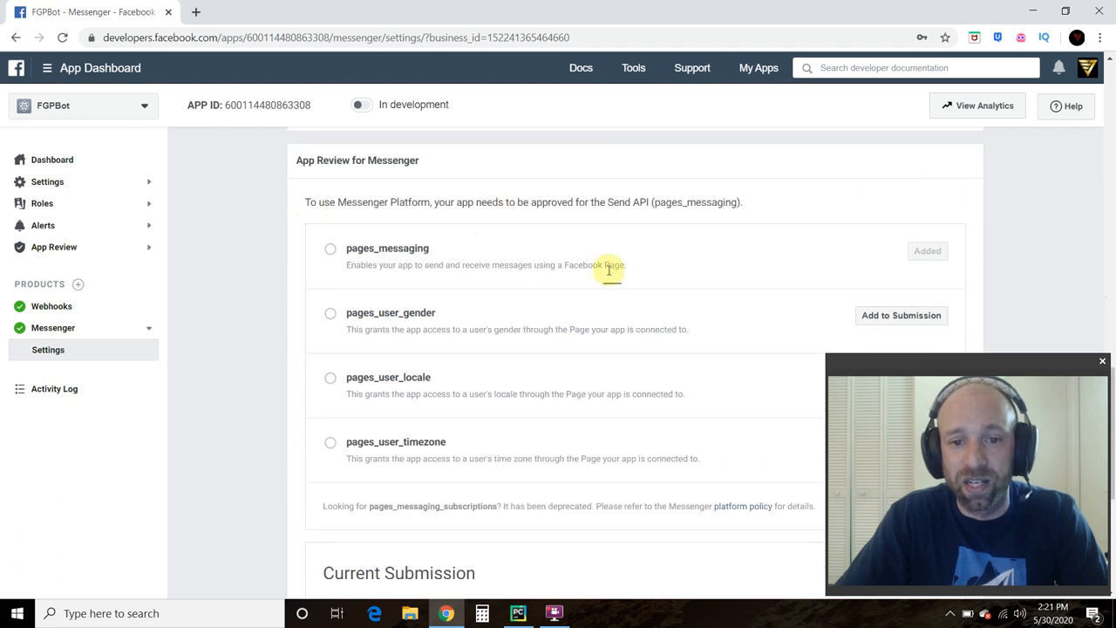
scroll(down, 3)
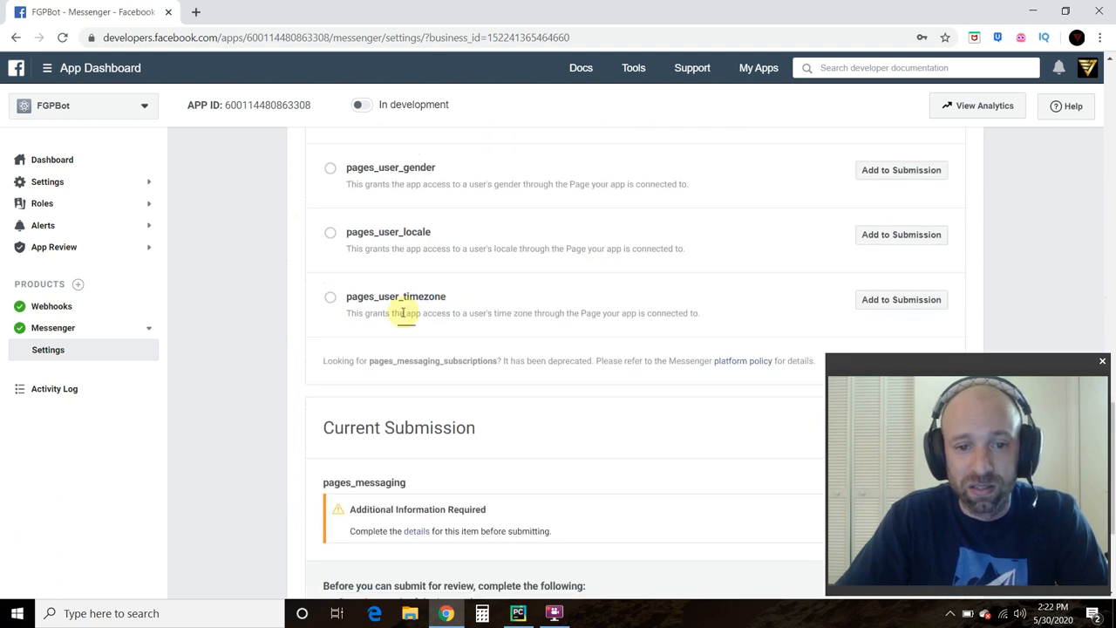
scroll(down, 3)
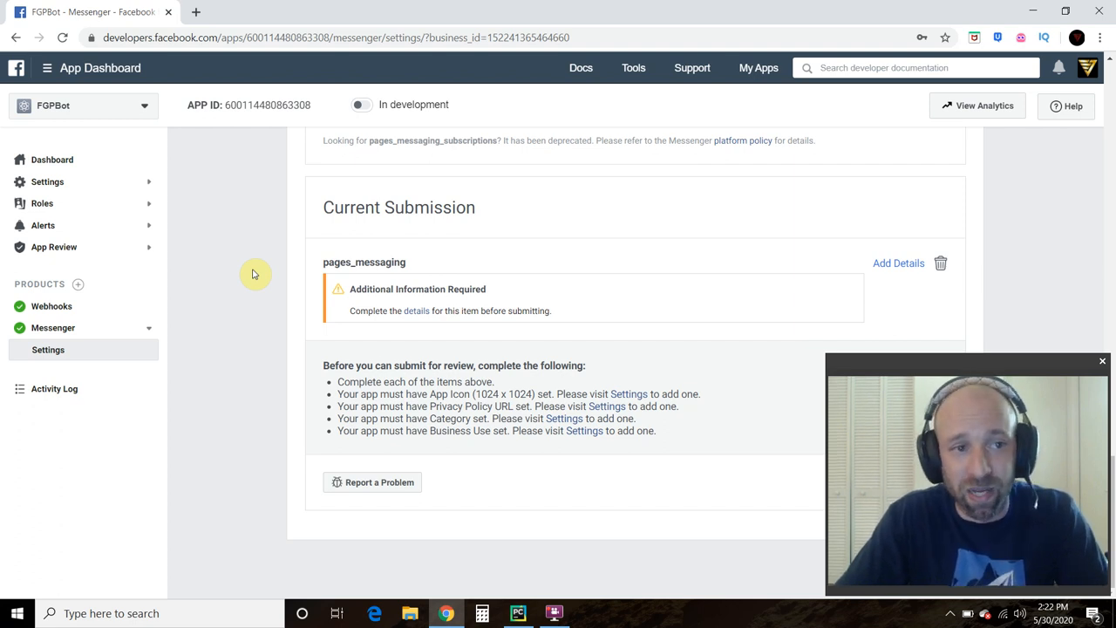
mouse_move(321, 374)
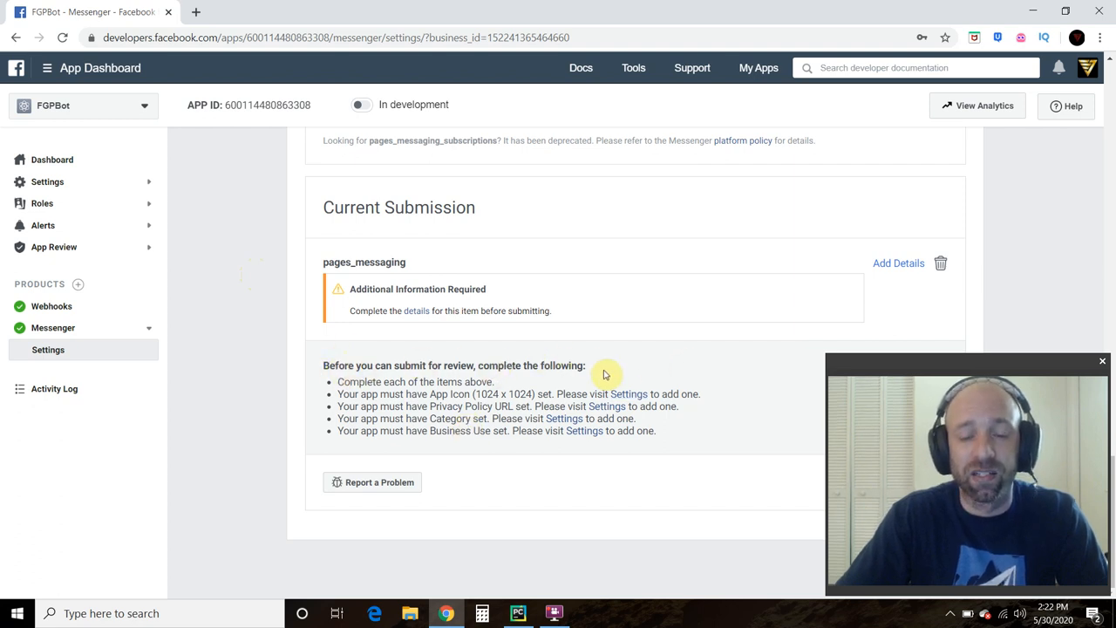
mouse_move(683, 364)
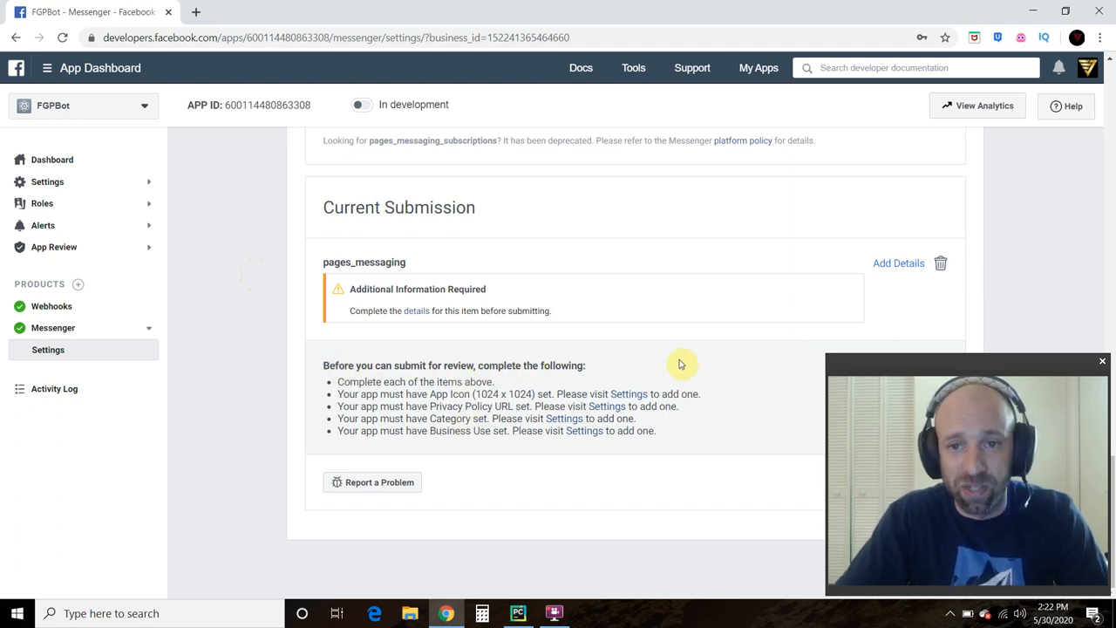